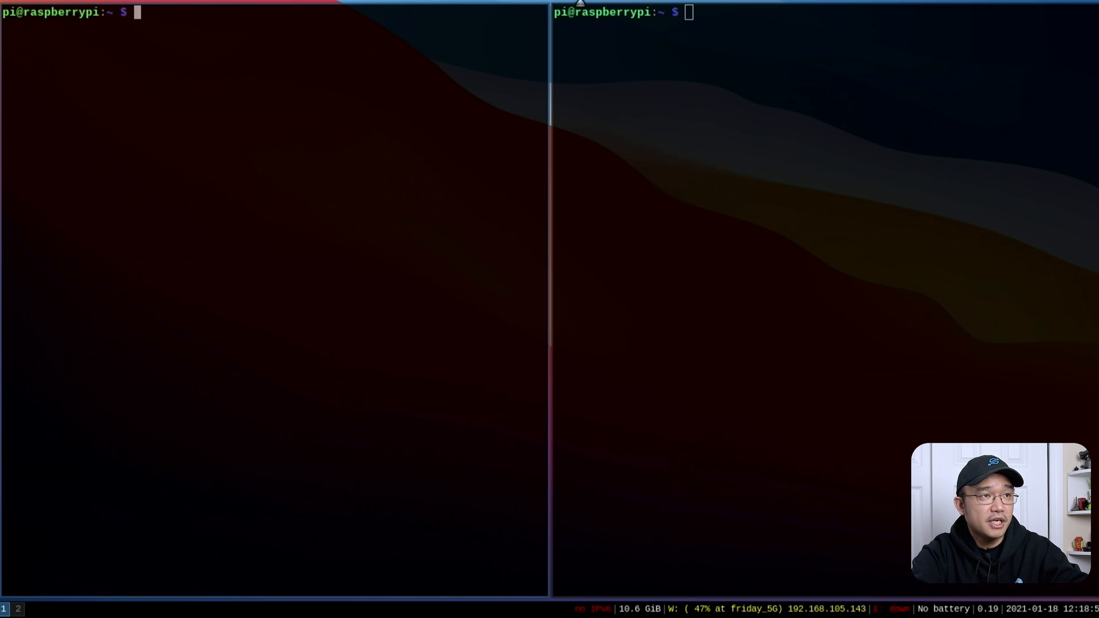
mouse_move(389, 104)
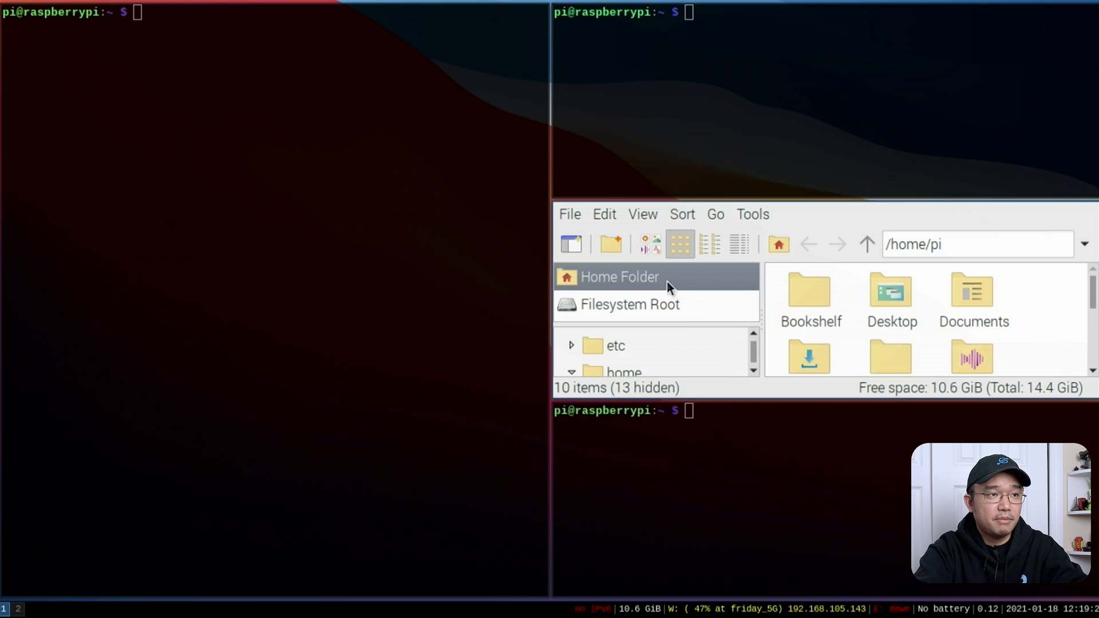
mouse_move(888, 229)
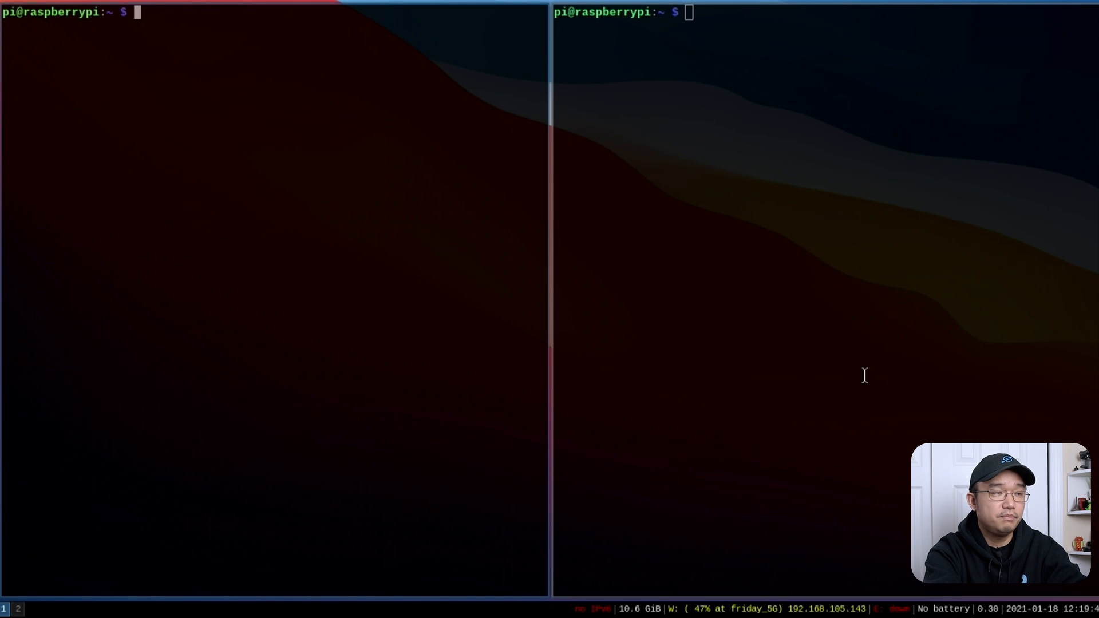
Run bpytop in the left terminal and neofetch in the new stacked terminal
text(b)
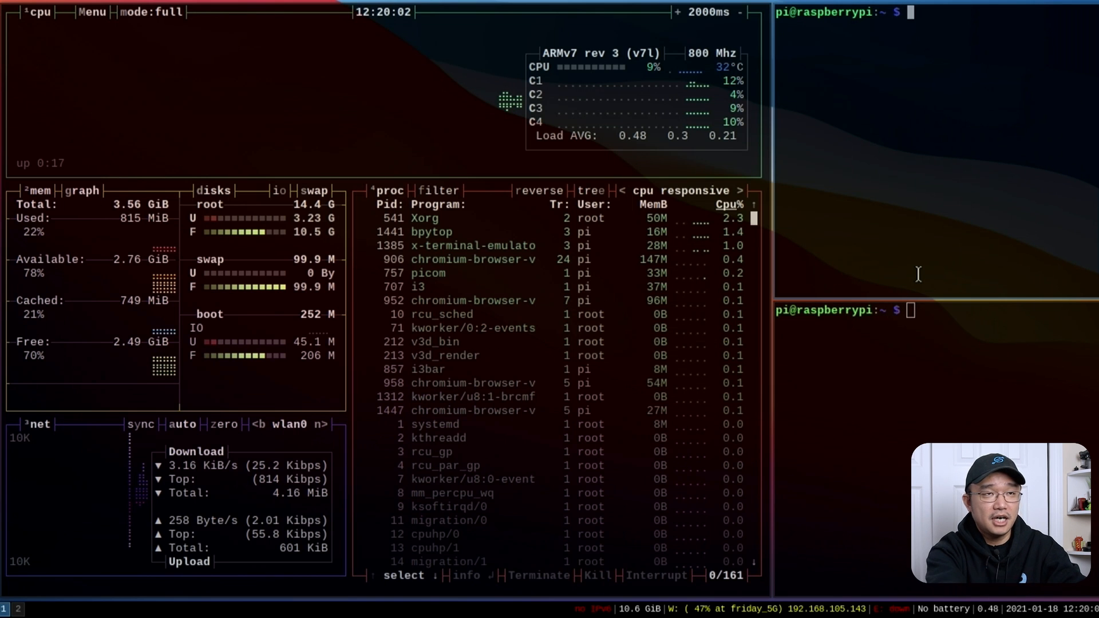
text(neo)
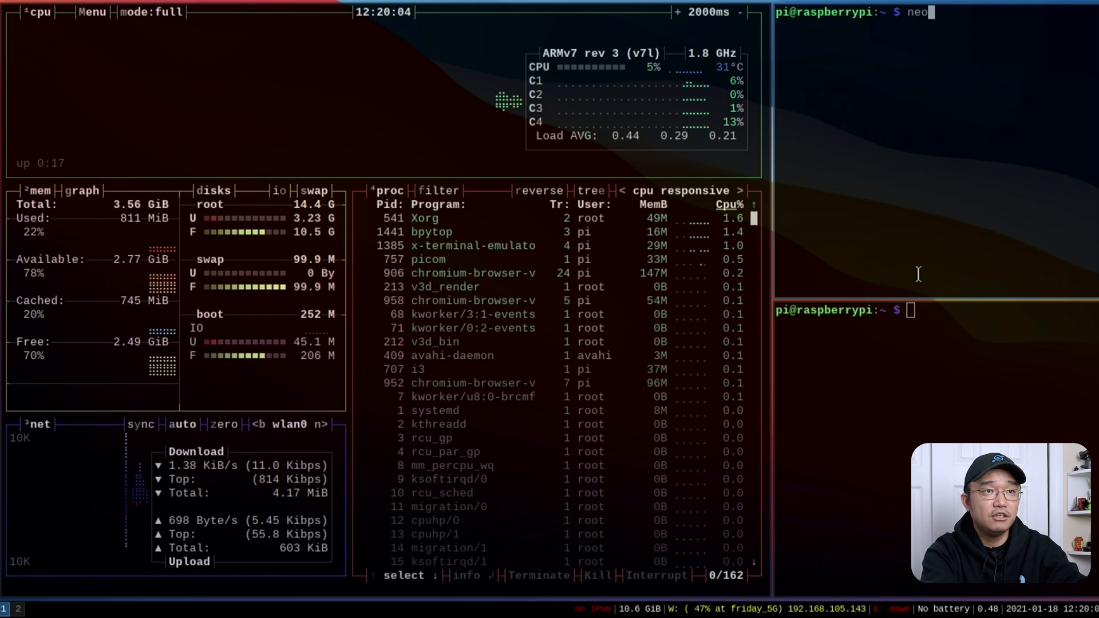
key(Return)
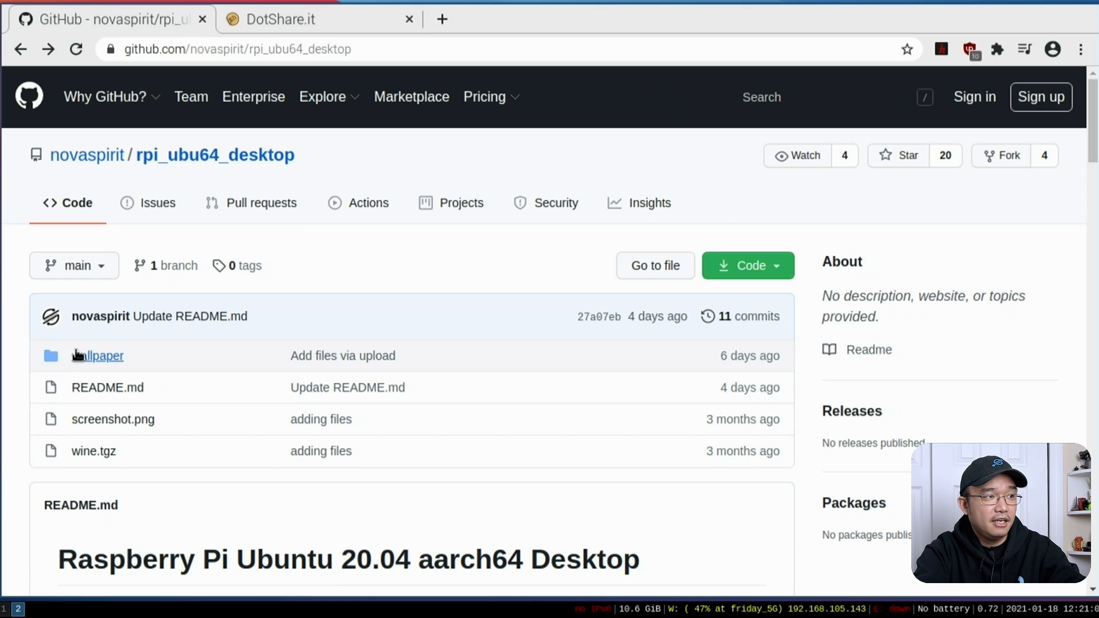
click(98, 355)
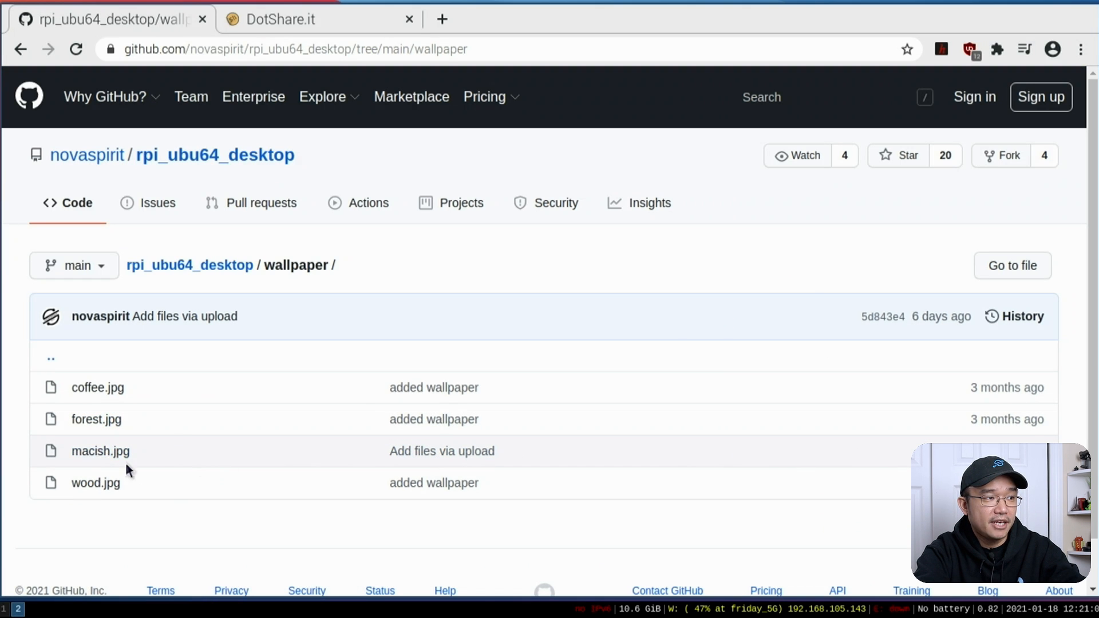
click(101, 451)
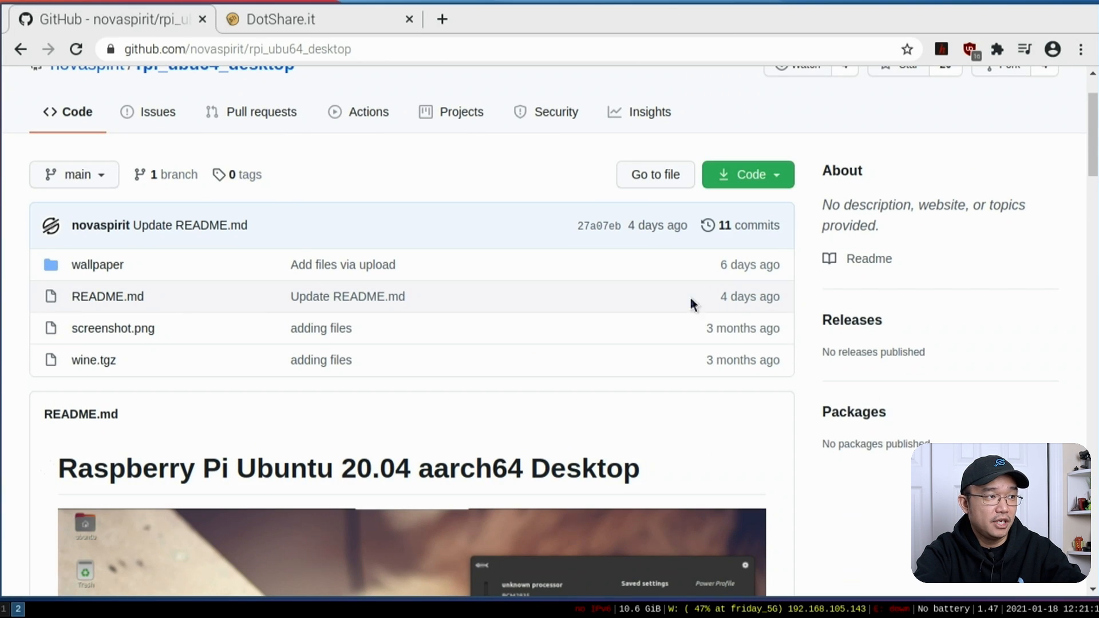
scroll(down, 3)
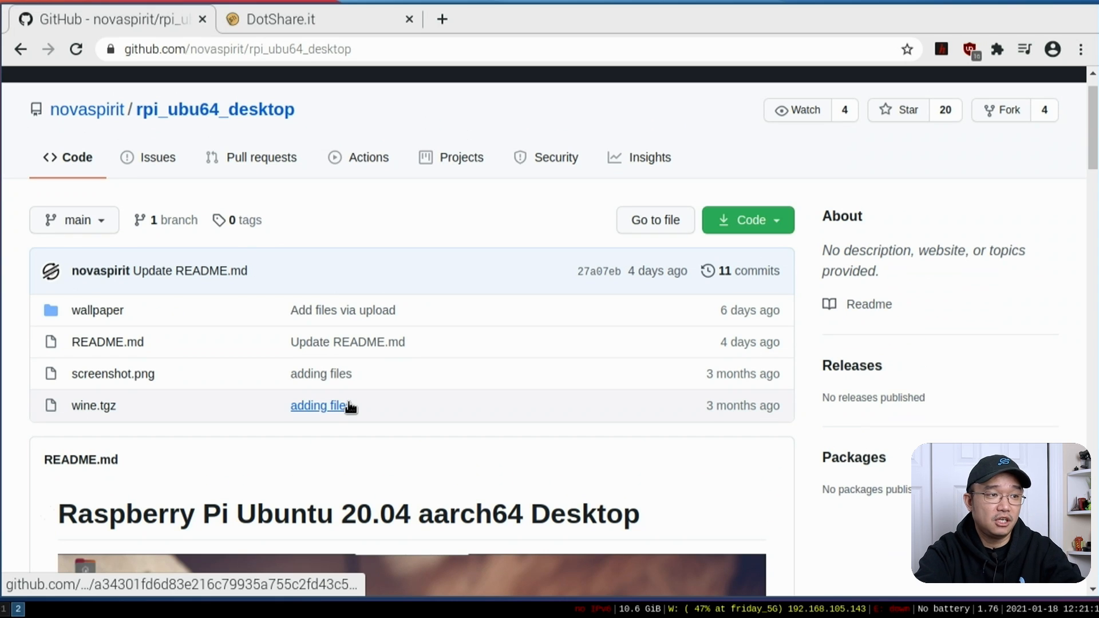
mouse_move(356, 309)
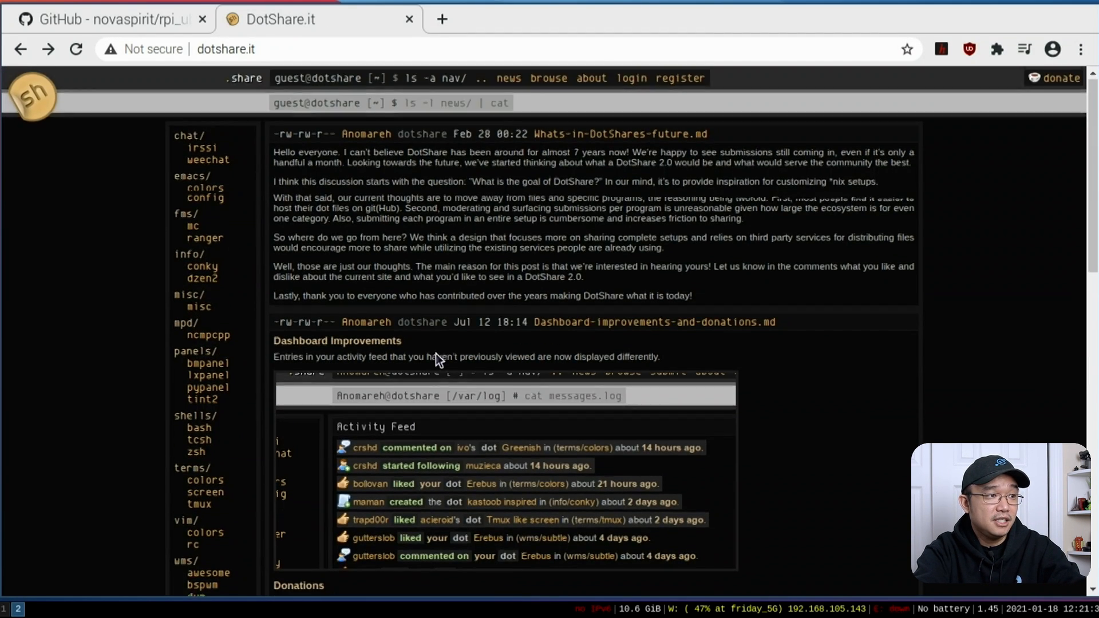
Show the i3 window manager category sorted by most likes
scroll(down, 3)
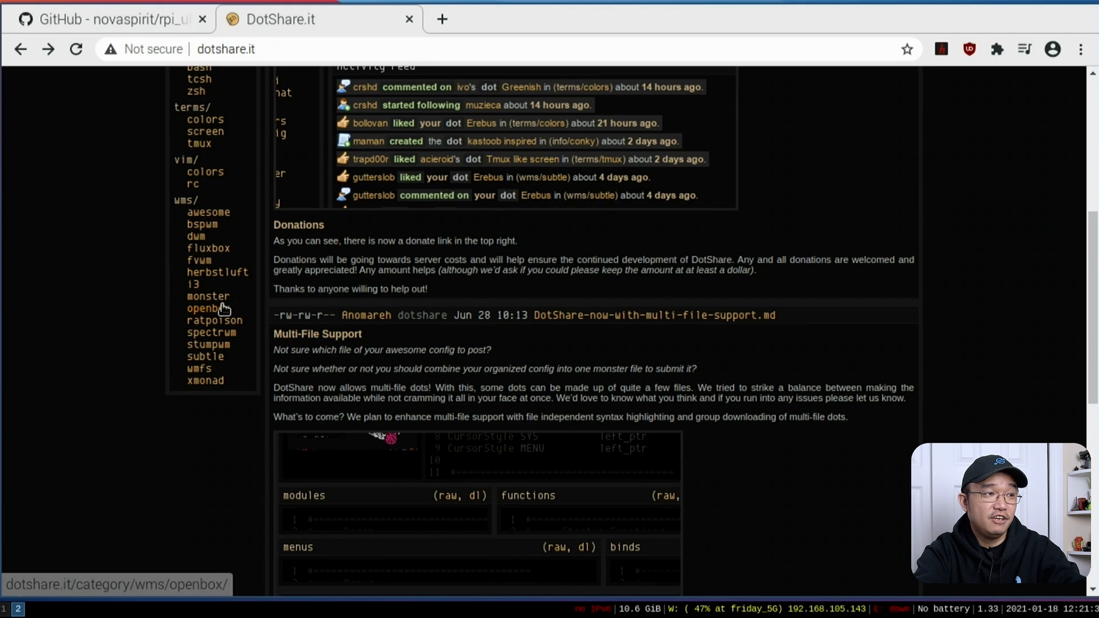
mouse_move(193, 284)
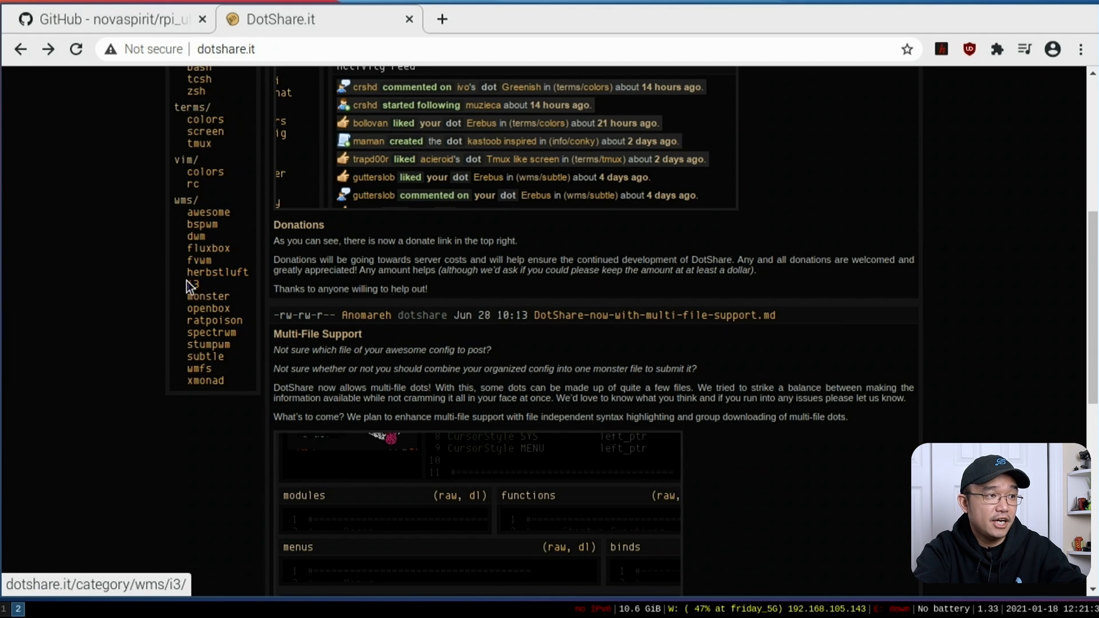
click(192, 284)
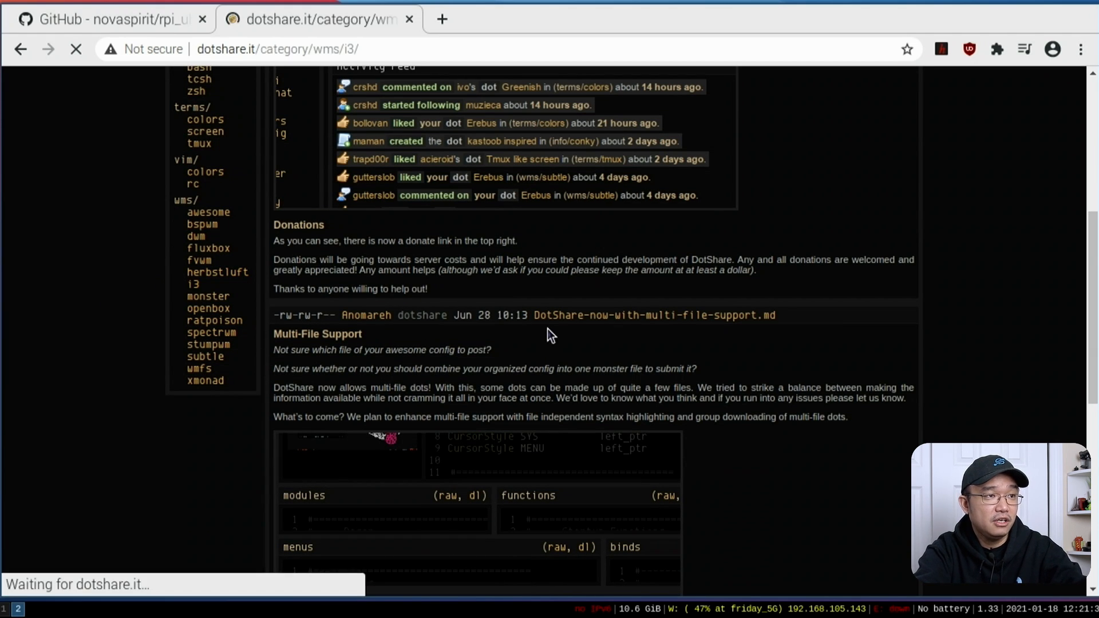
click(558, 154)
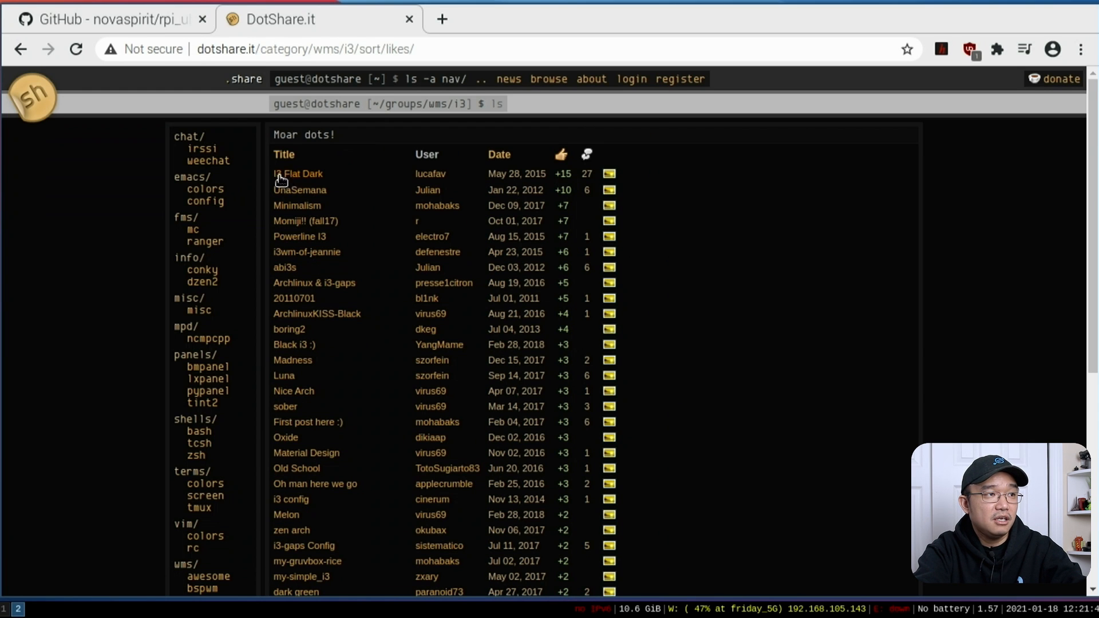
Preview the I3 Flat Dark screenshot, then go to its setup page
click(297, 174)
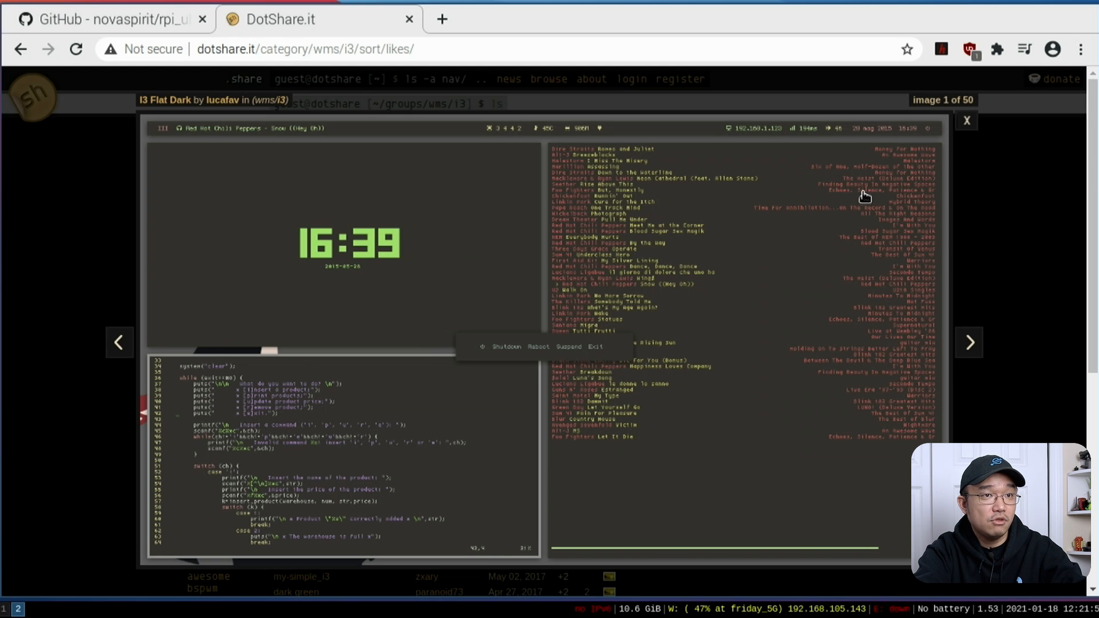
mouse_move(736, 324)
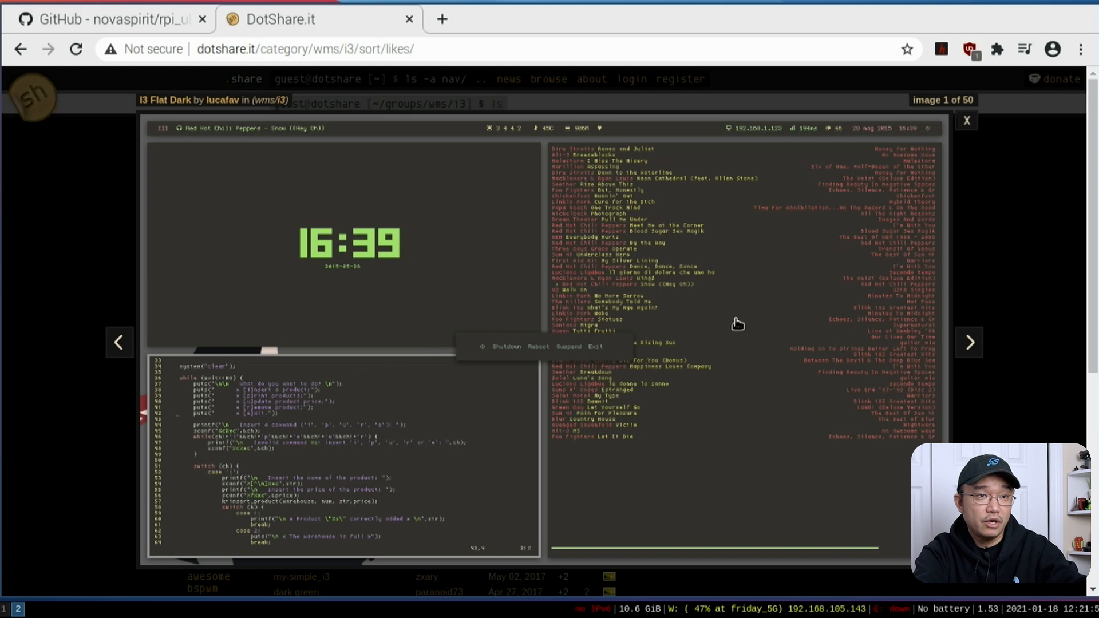
click(967, 120)
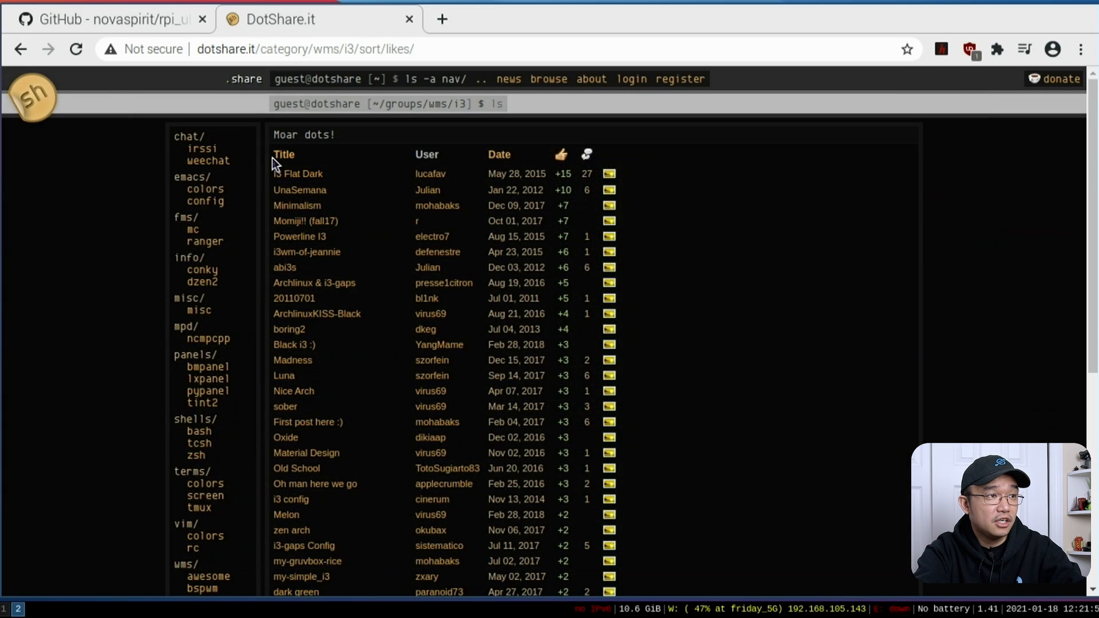
click(302, 173)
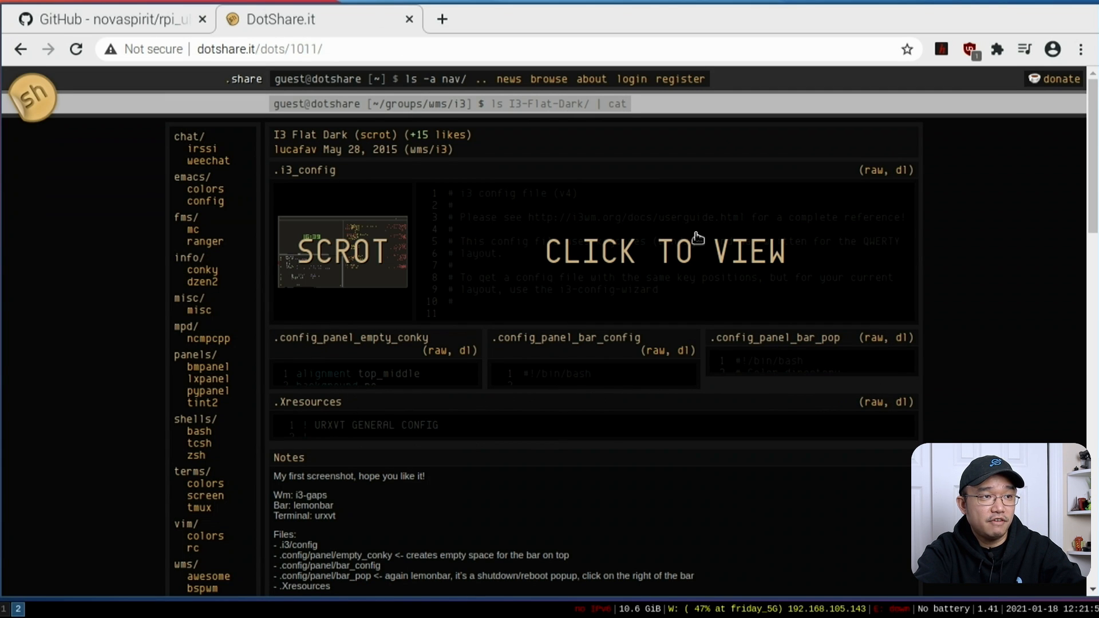
mouse_move(522, 382)
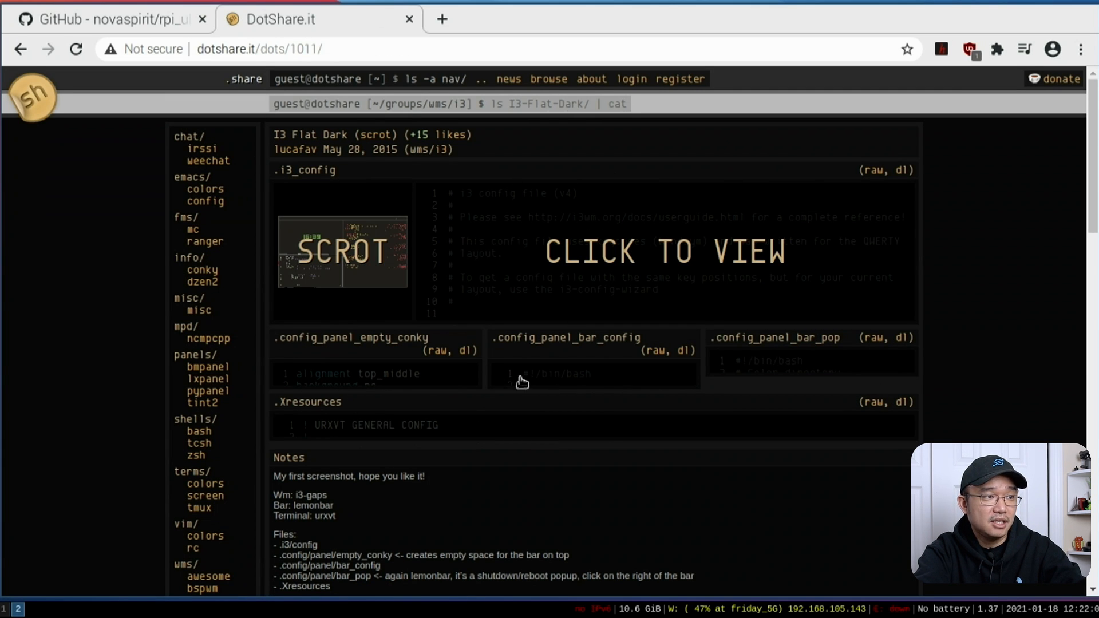
mouse_move(435, 371)
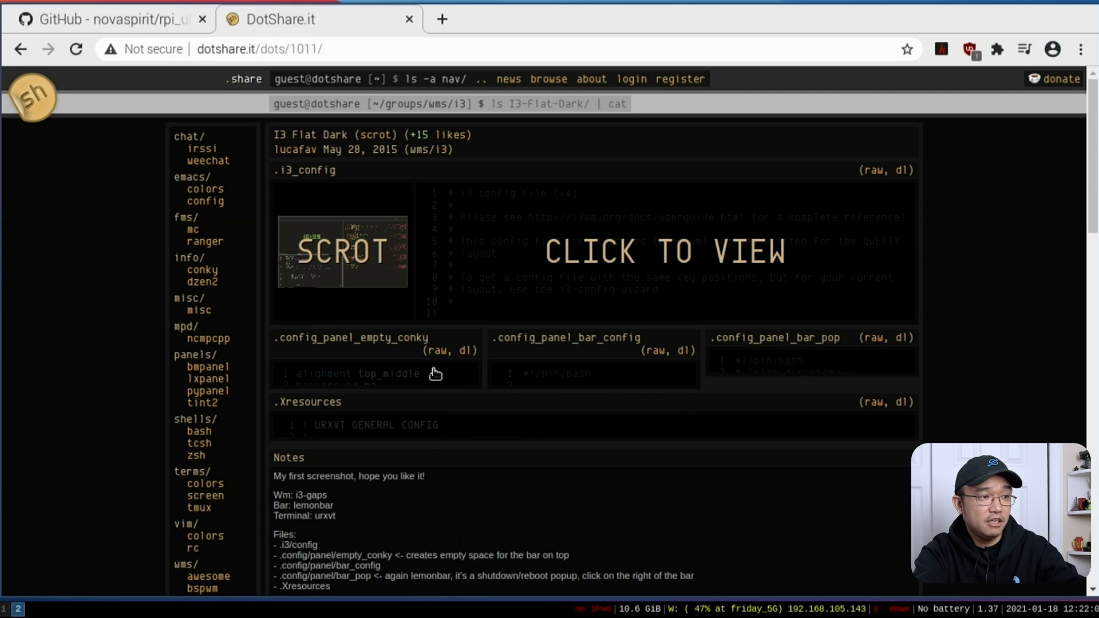
Read through the I3 Flat Dark notes and return to the i3 category listing
scroll(down, 3)
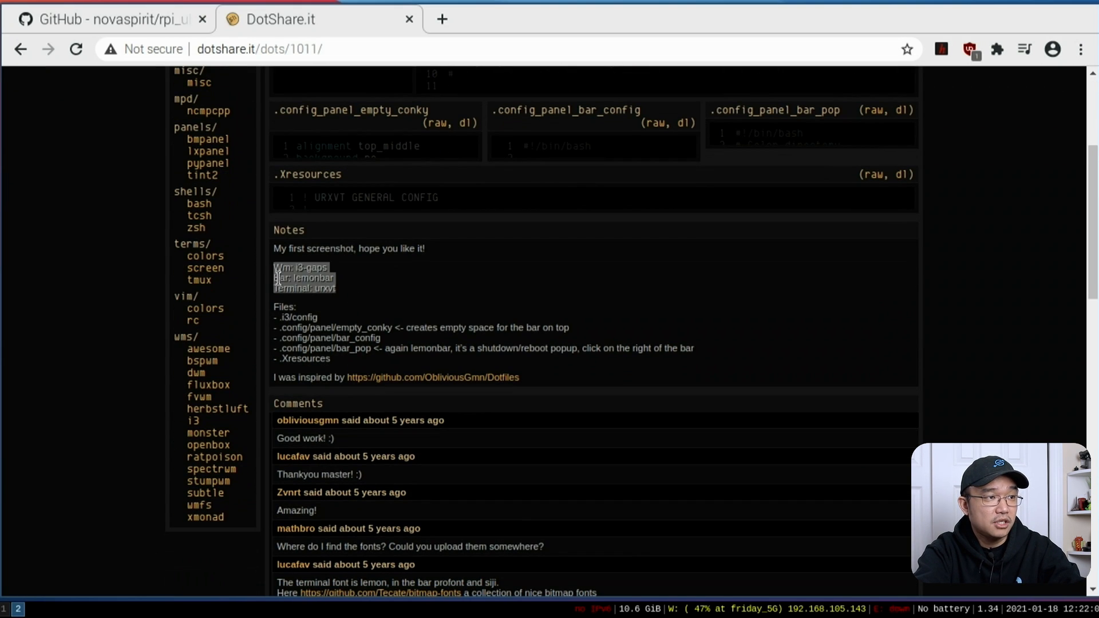
click(340, 273)
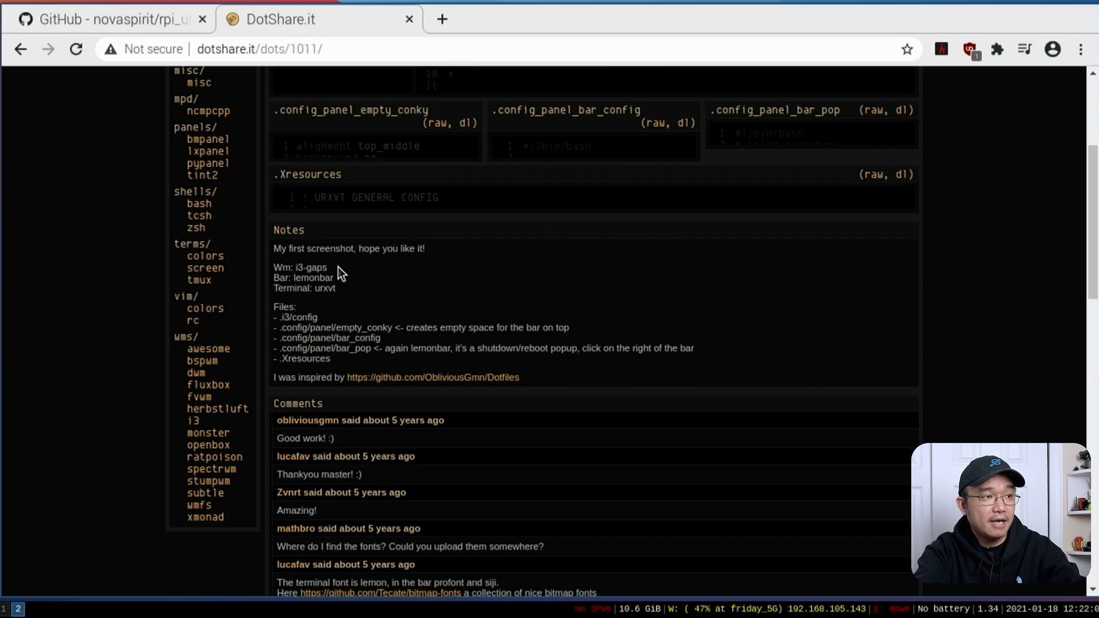
scroll(down, 3)
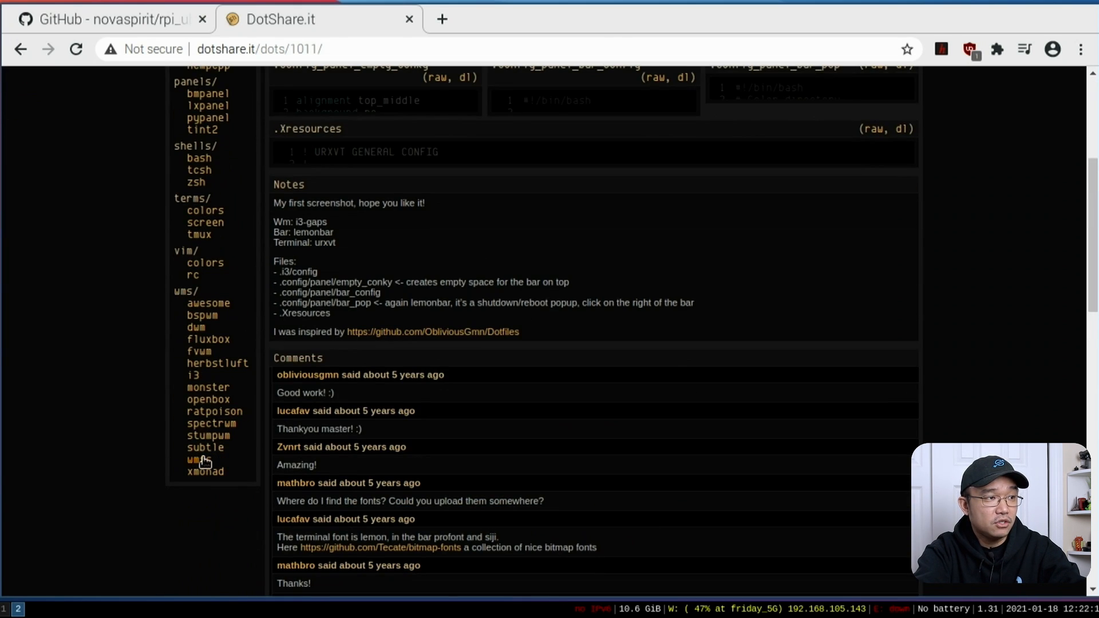
click(195, 375)
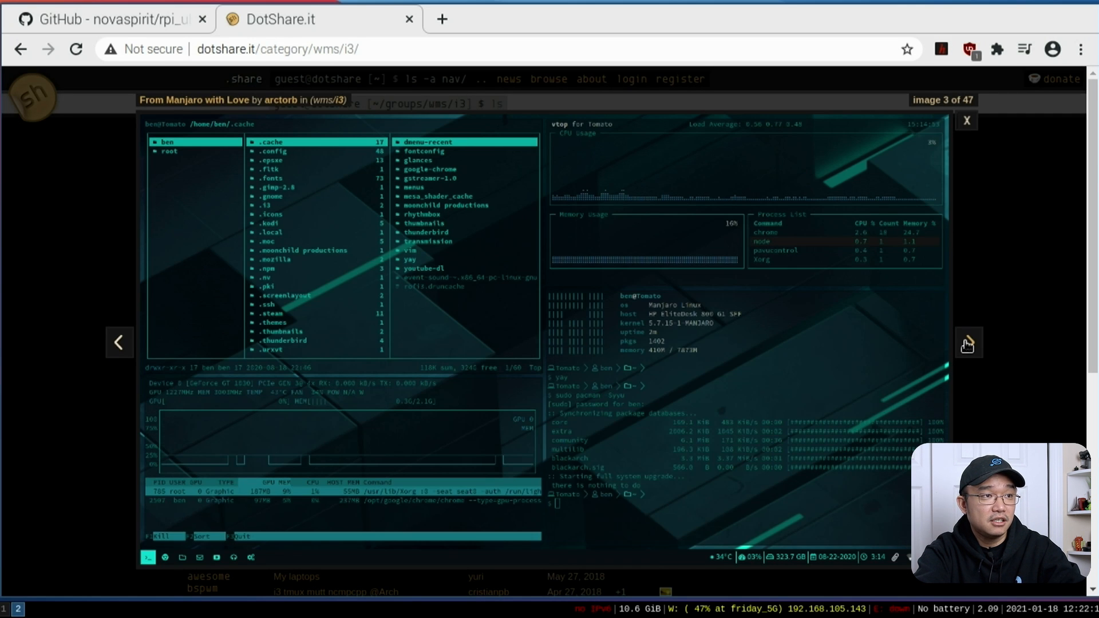
Advance through the next two setup screenshots in the preview gallery
click(966, 342)
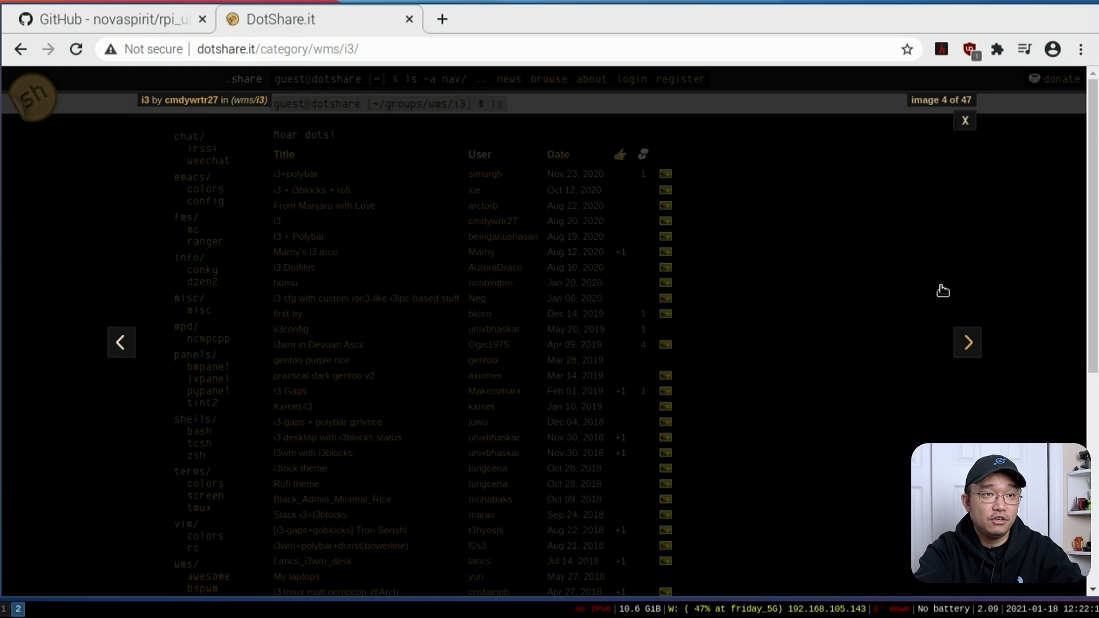
click(966, 343)
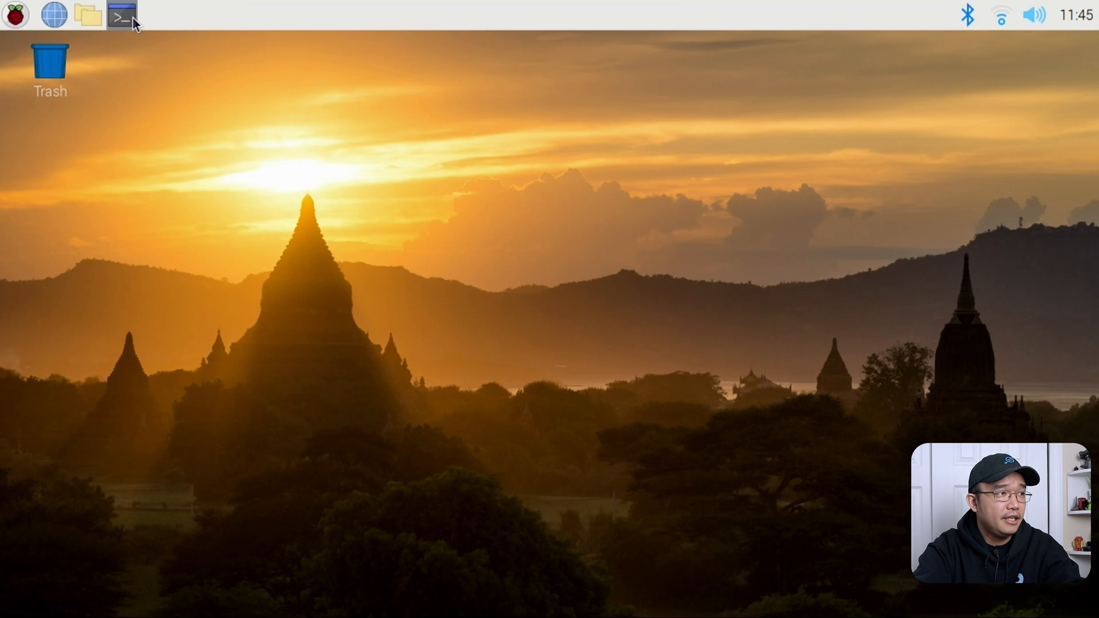
Start a new terminal and change into the Downloads folder
click(120, 15)
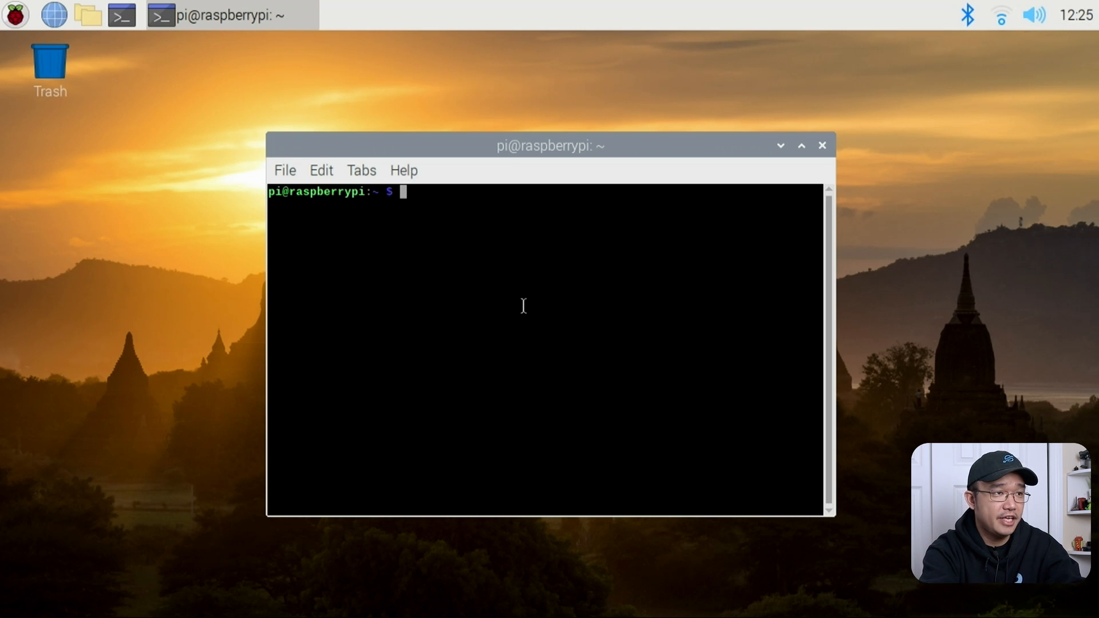
text(cd Downloads/)
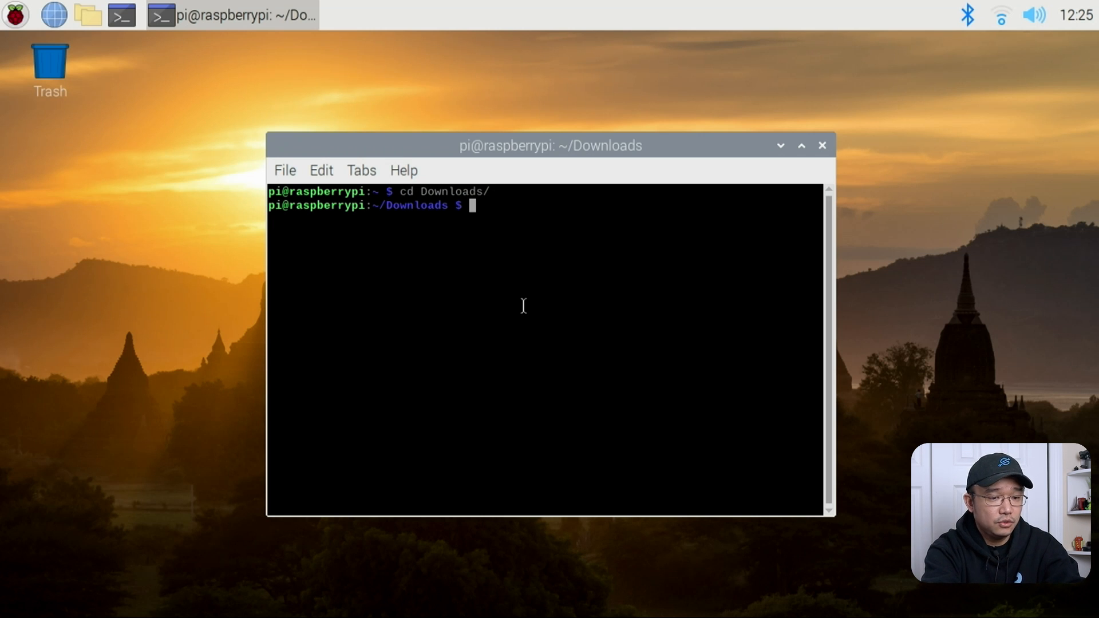
text(git clone https)
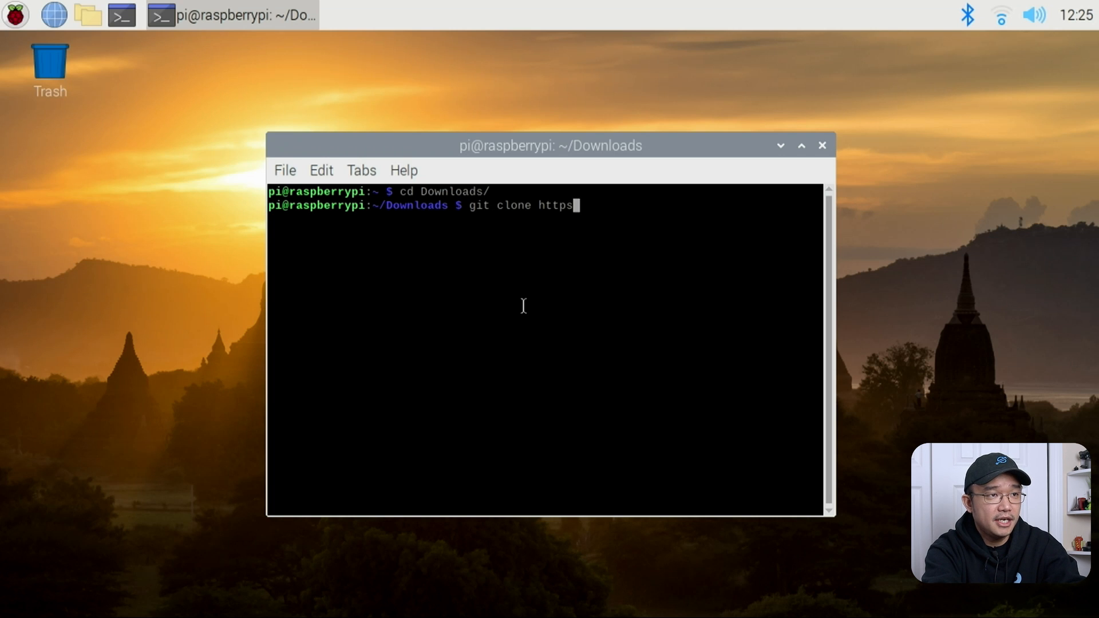
text(://github.com)
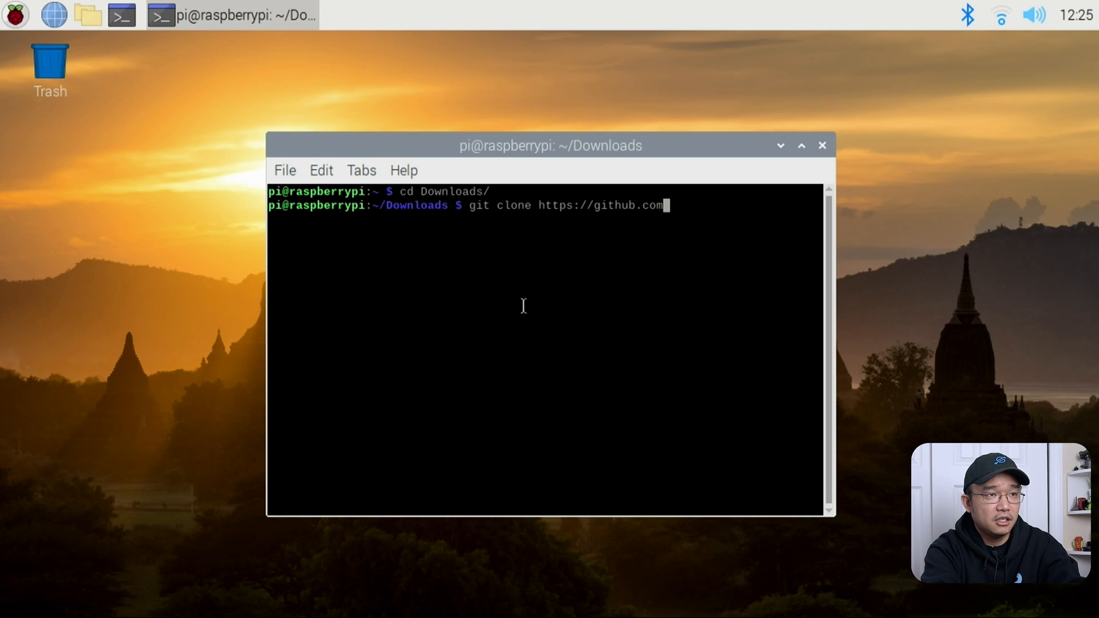
text(Ai)
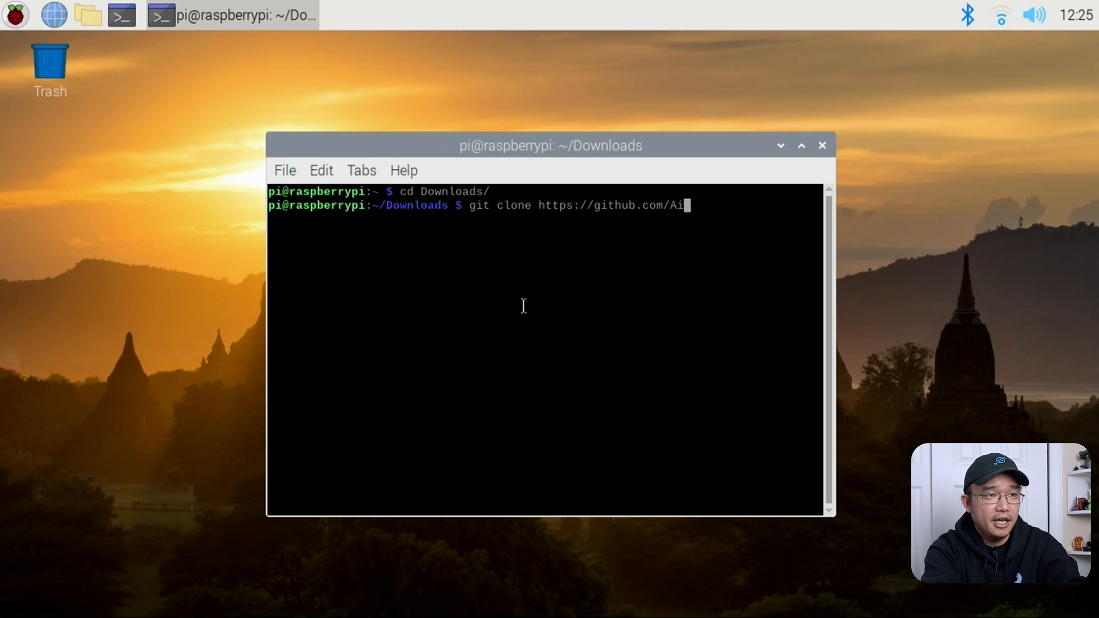
text(blad)
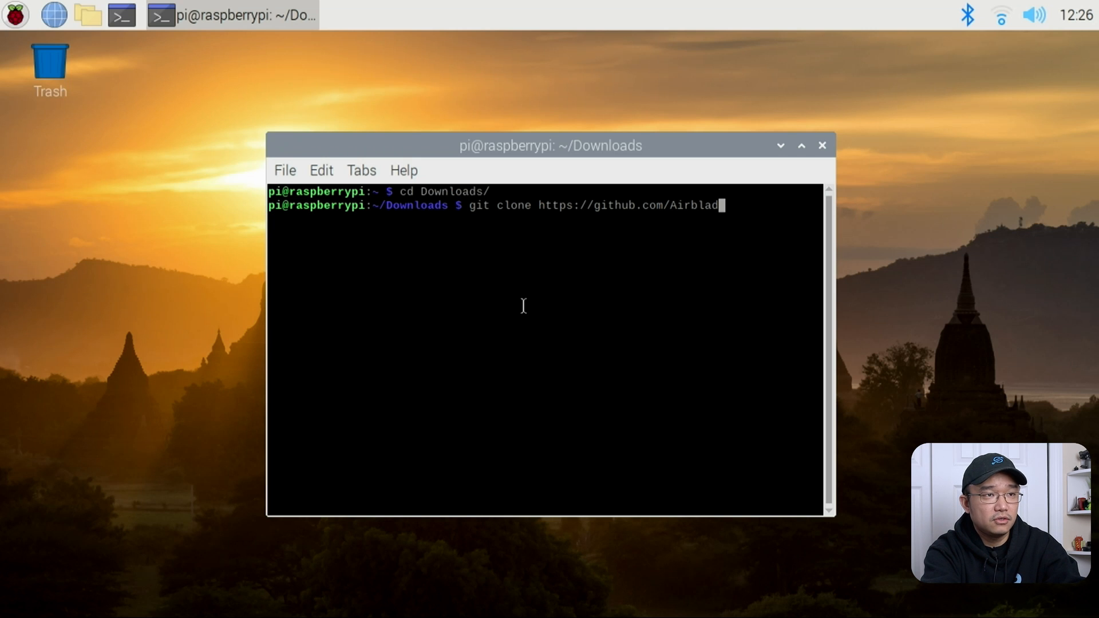
text(er/i)
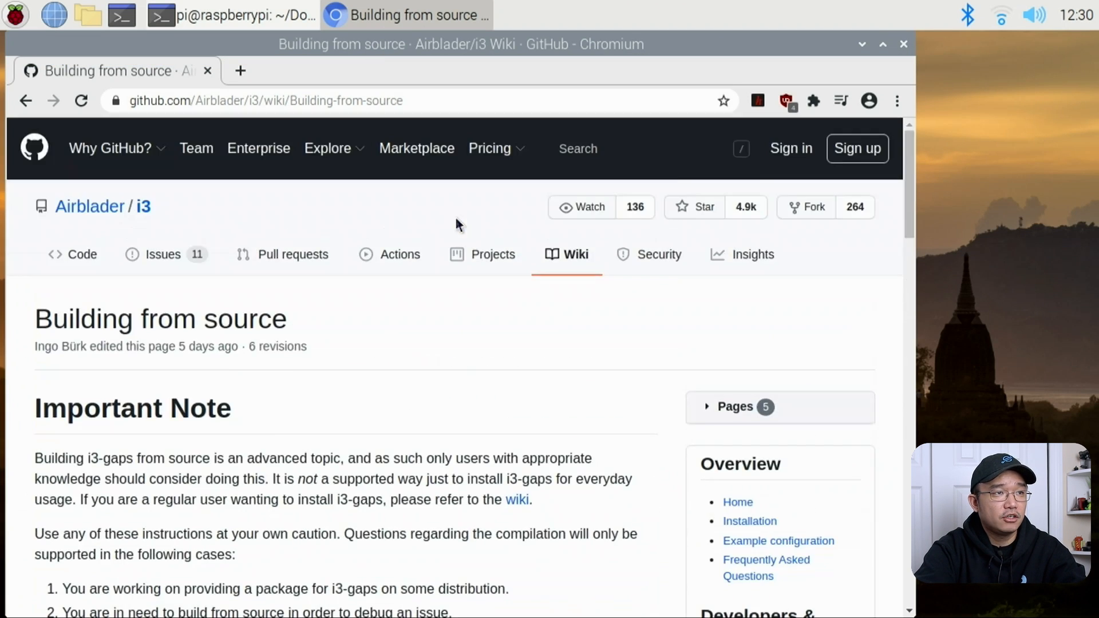
Scroll the Building from source wiki down to the Dependencies package list
scroll(down, 3)
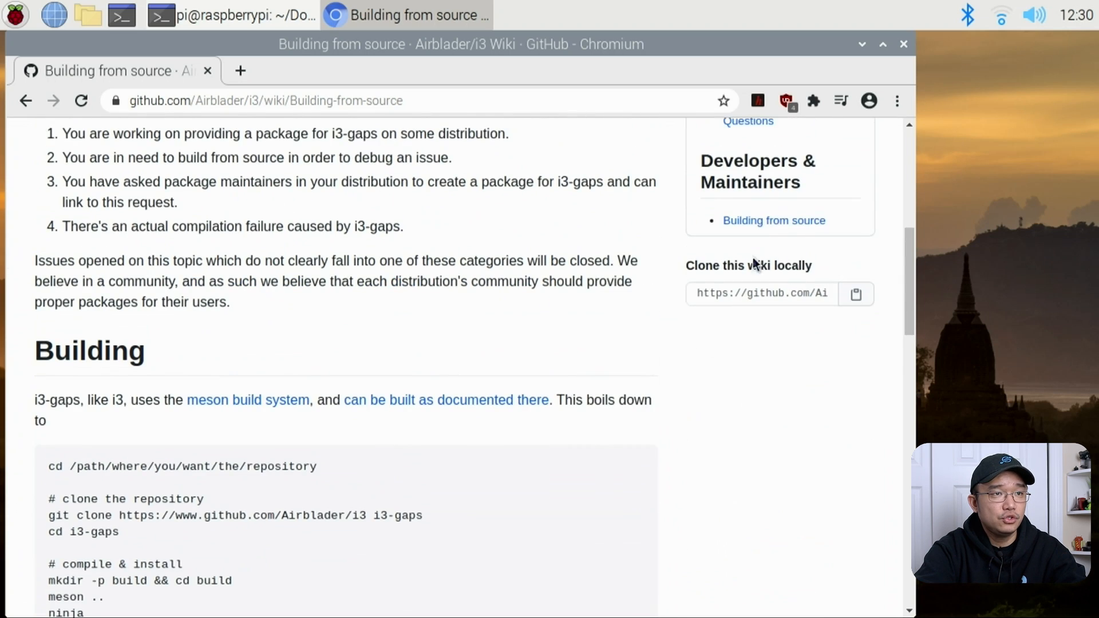
scroll(down, 3)
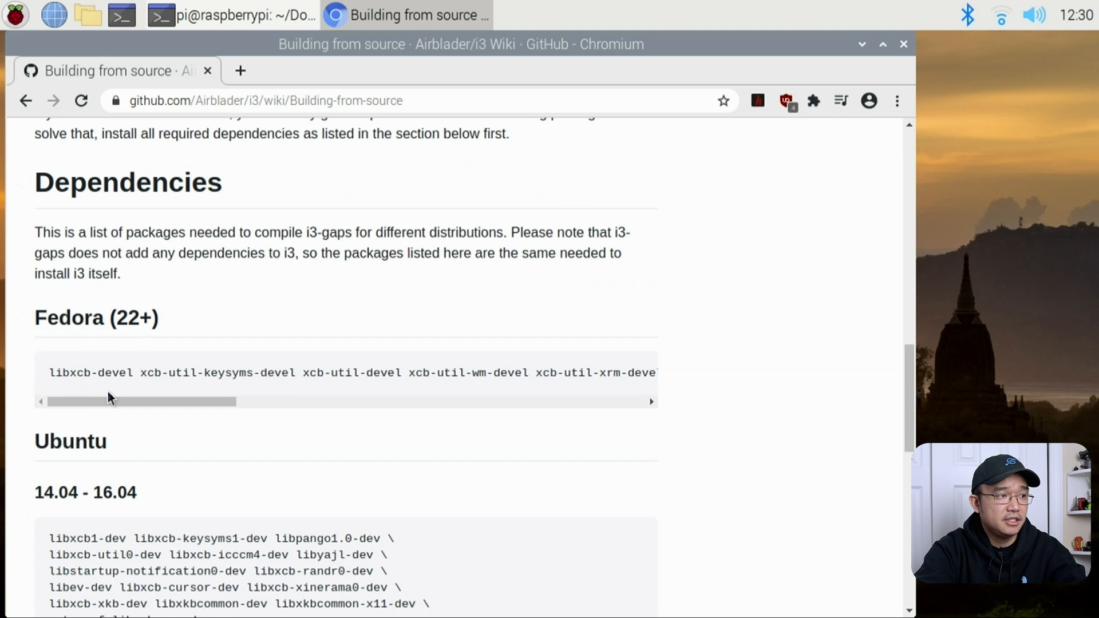
scroll(down, 3)
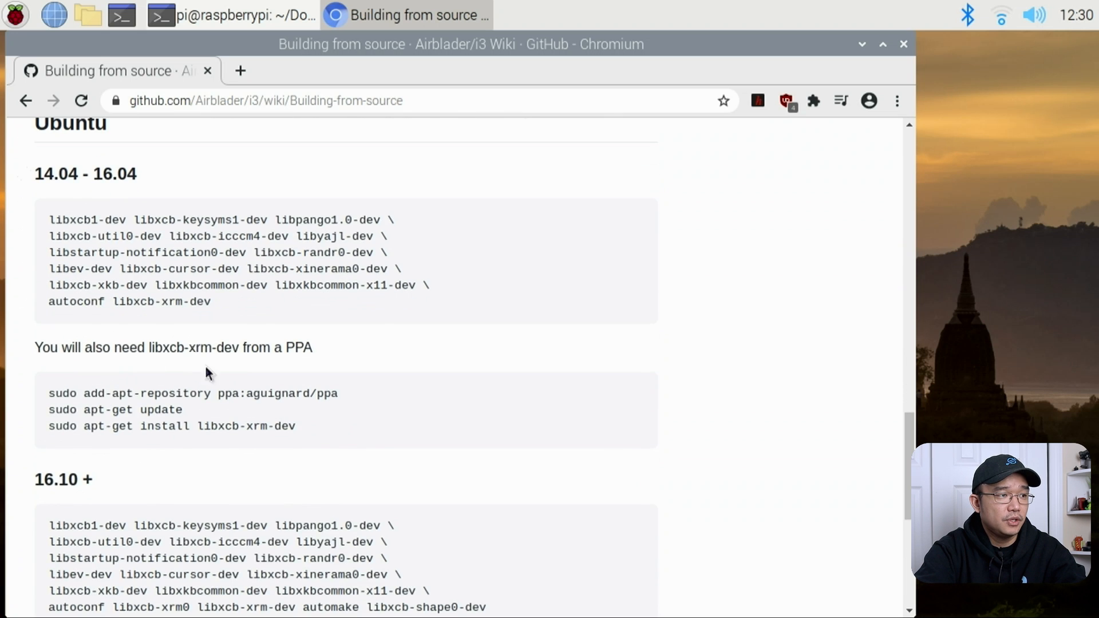
scroll(down, 3)
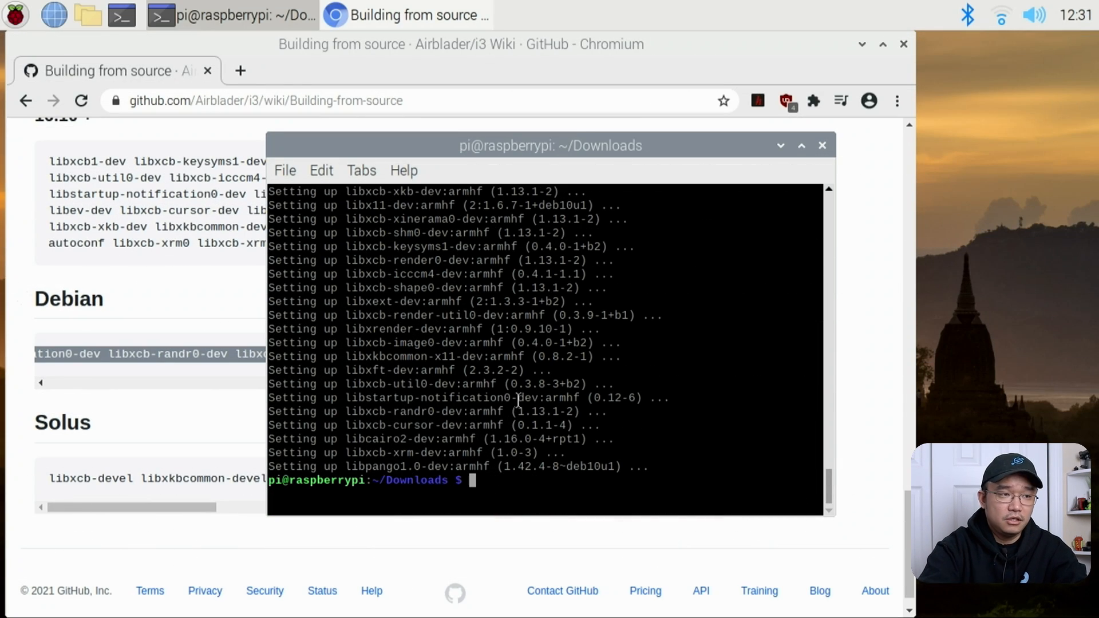
Enter the i3 folder, make a build directory and change into it
text(cd)
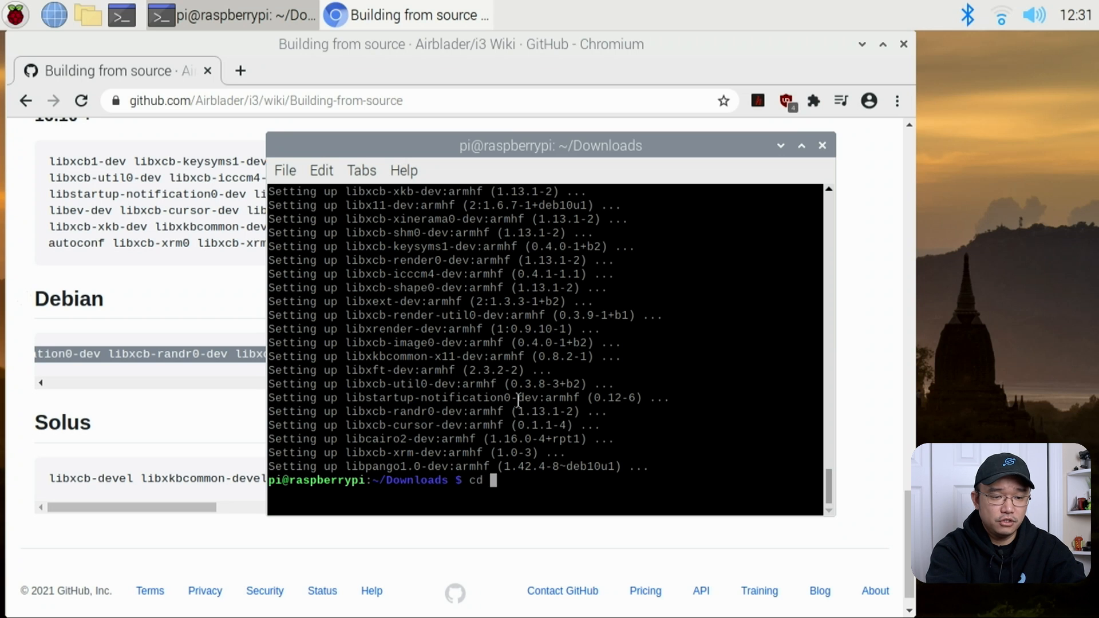
text(i3)
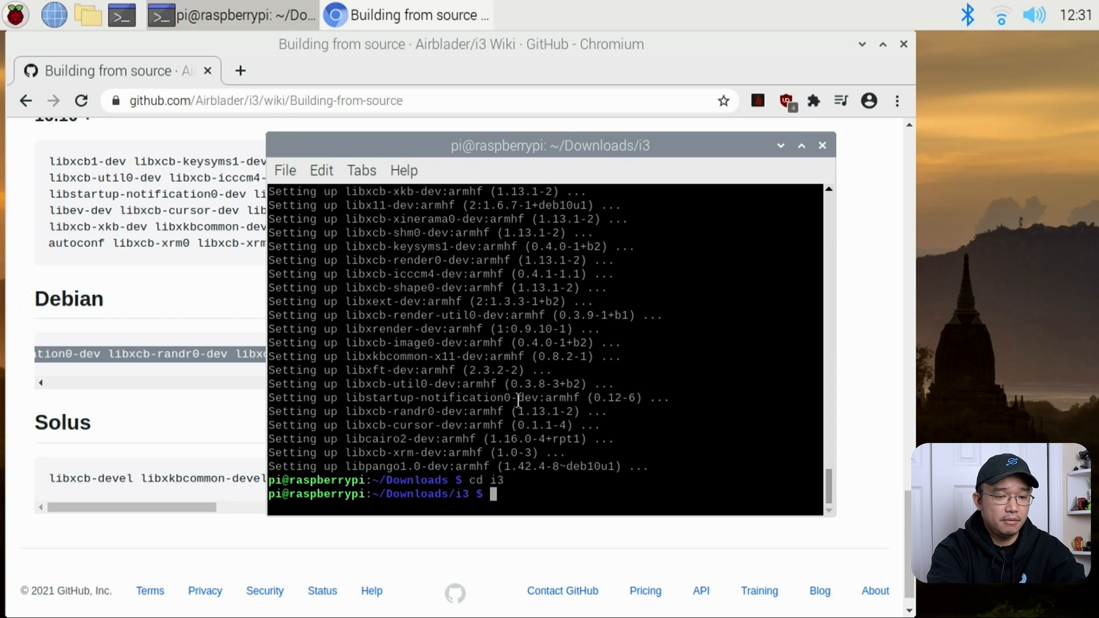
text(mkdir build)
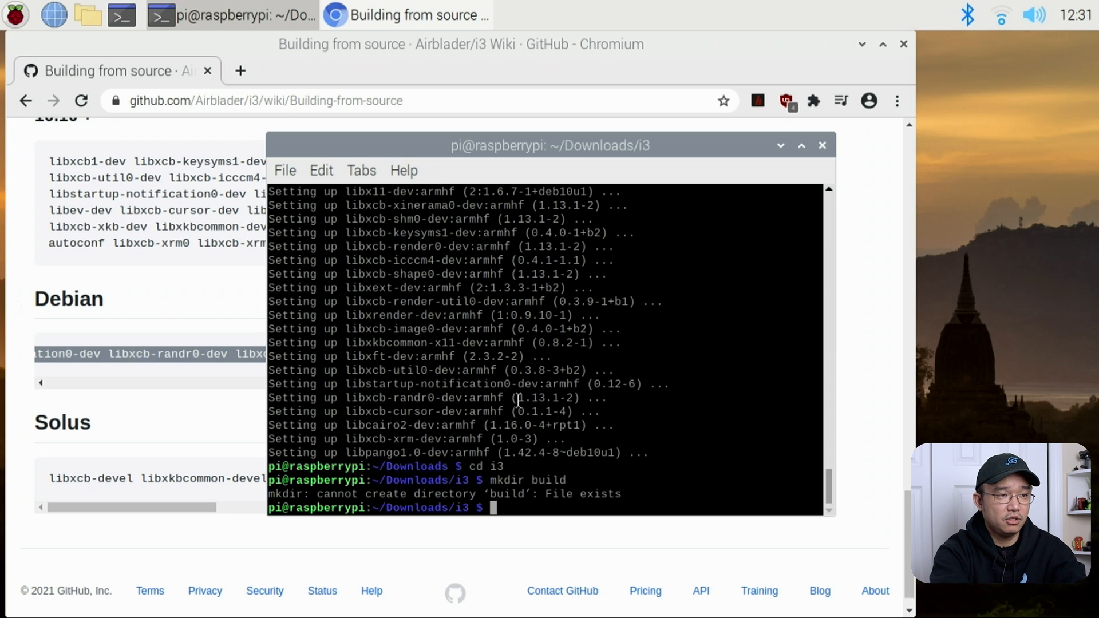
text(cd build)
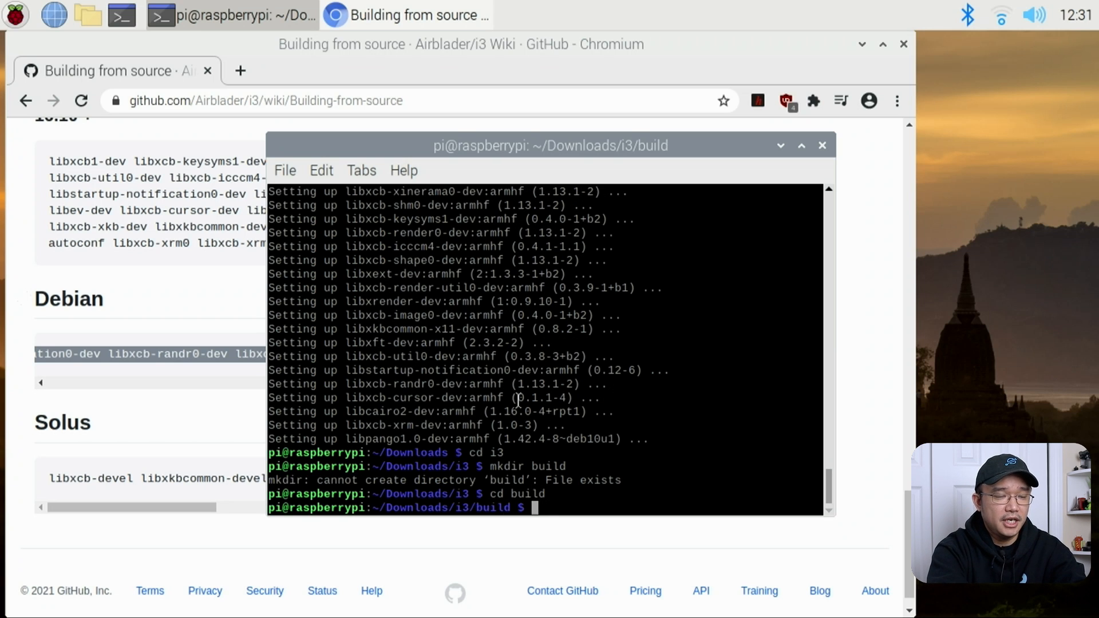
Install meson via apt and configure the build with meson .
text(meson ..)
text(sudo)
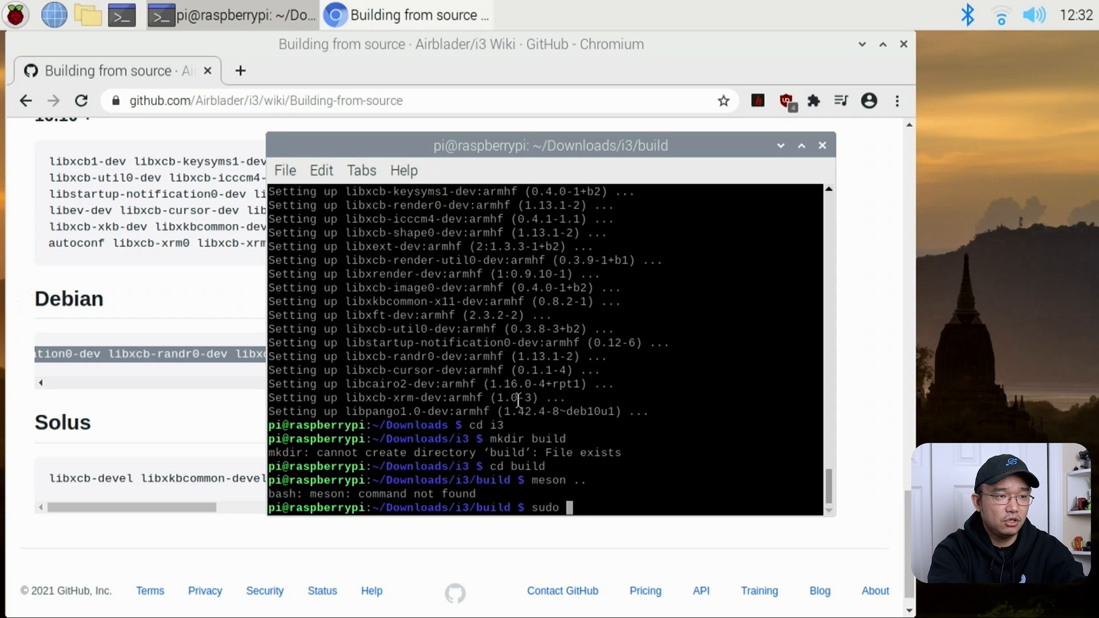
text(apt install meson)
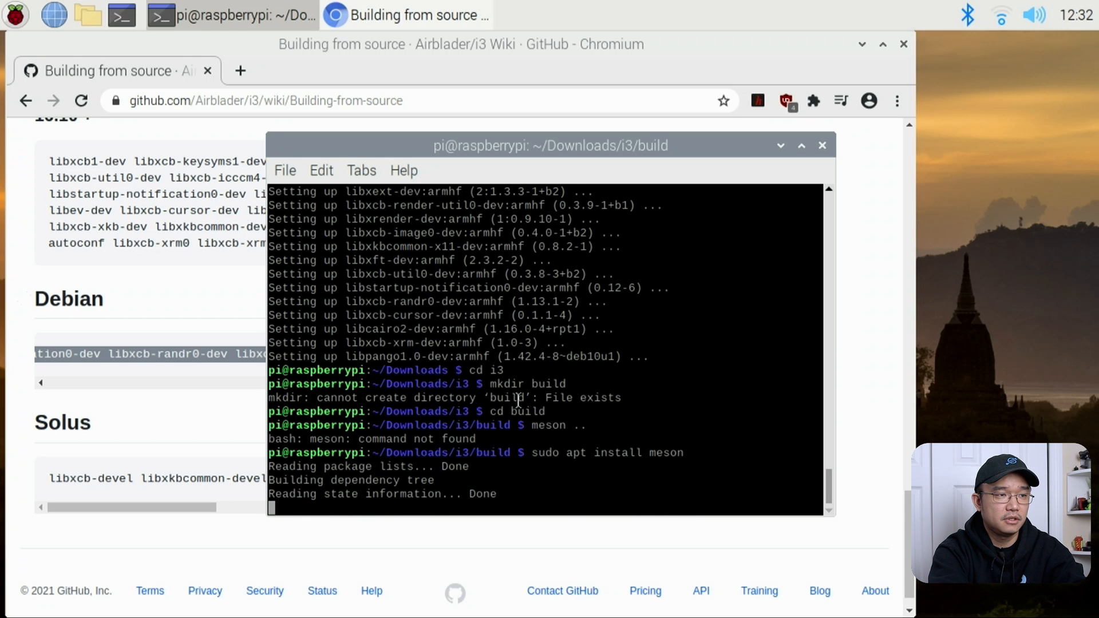
text(y)
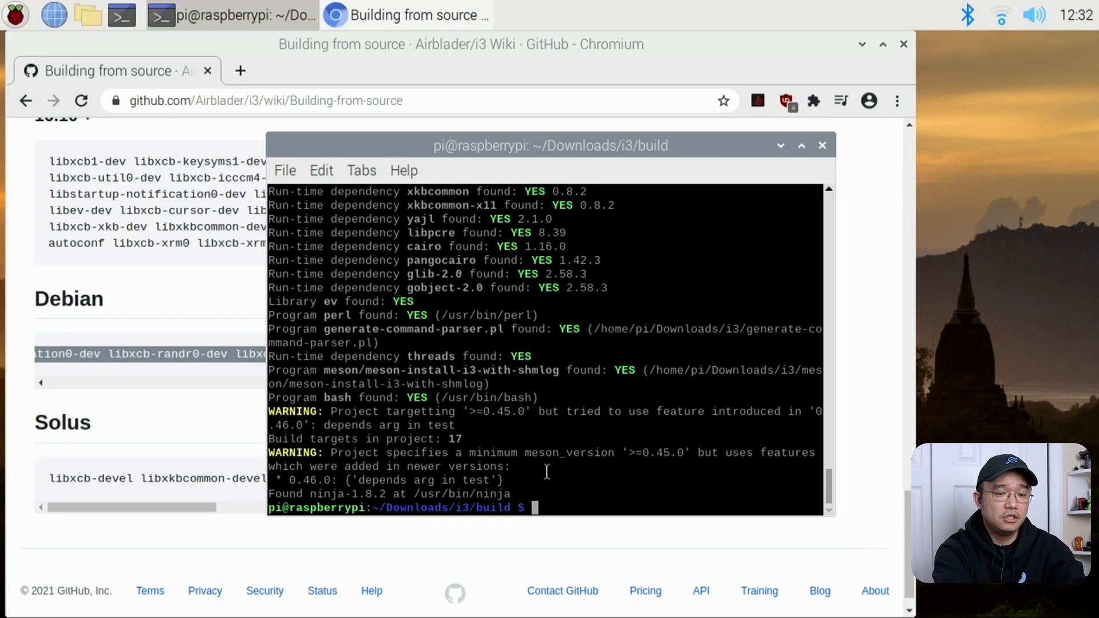
Compile i3-gaps with ninja and install it with sudo ninja install
text(nin)
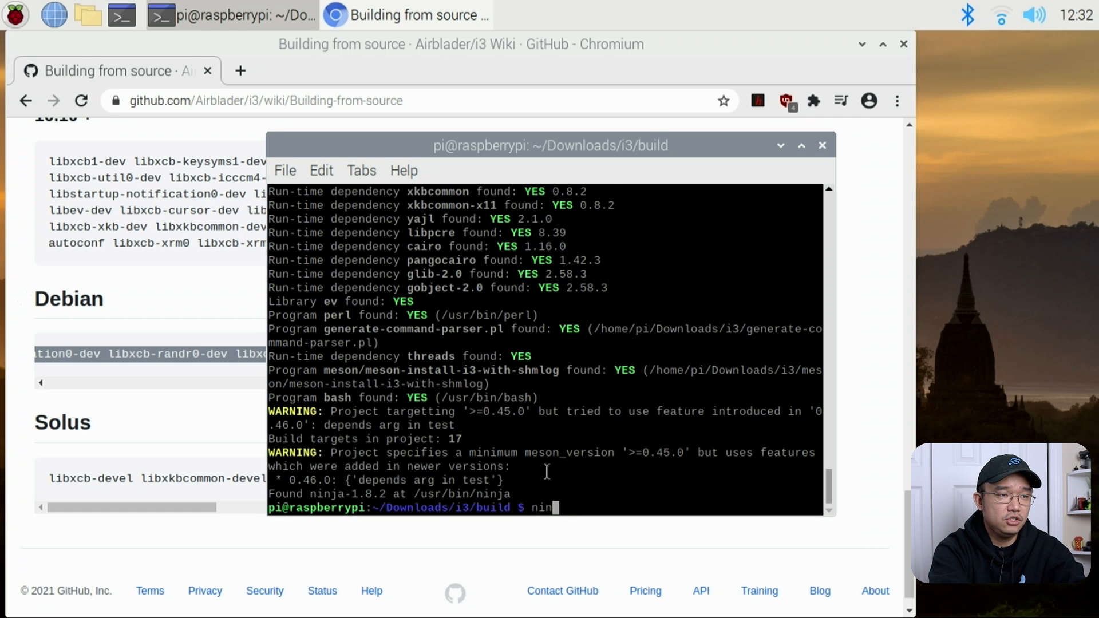
key(Return)
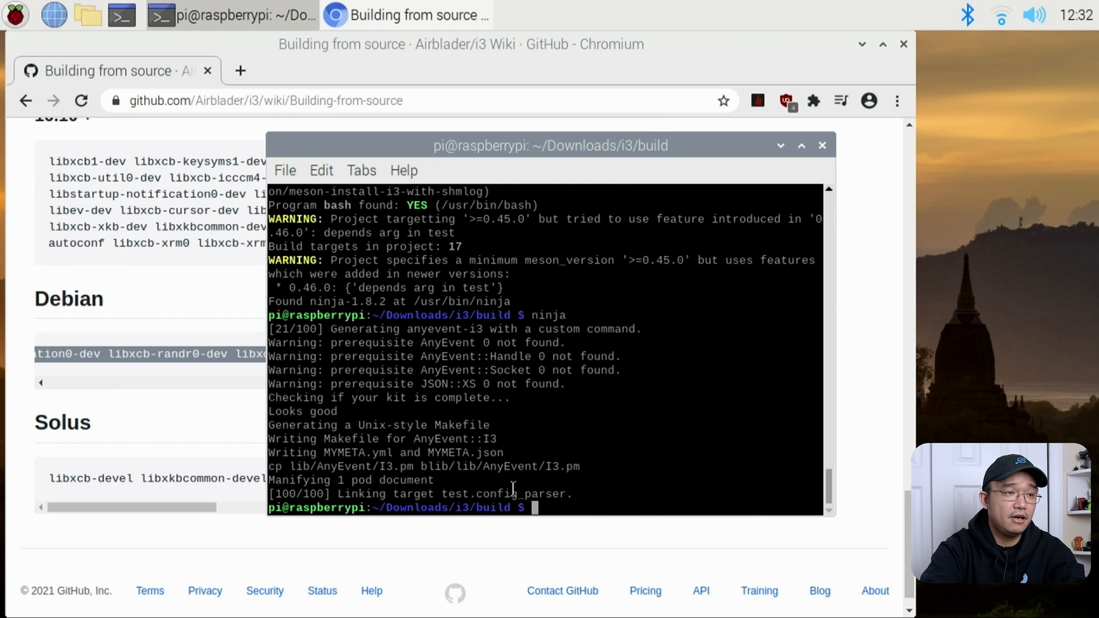
text(su)
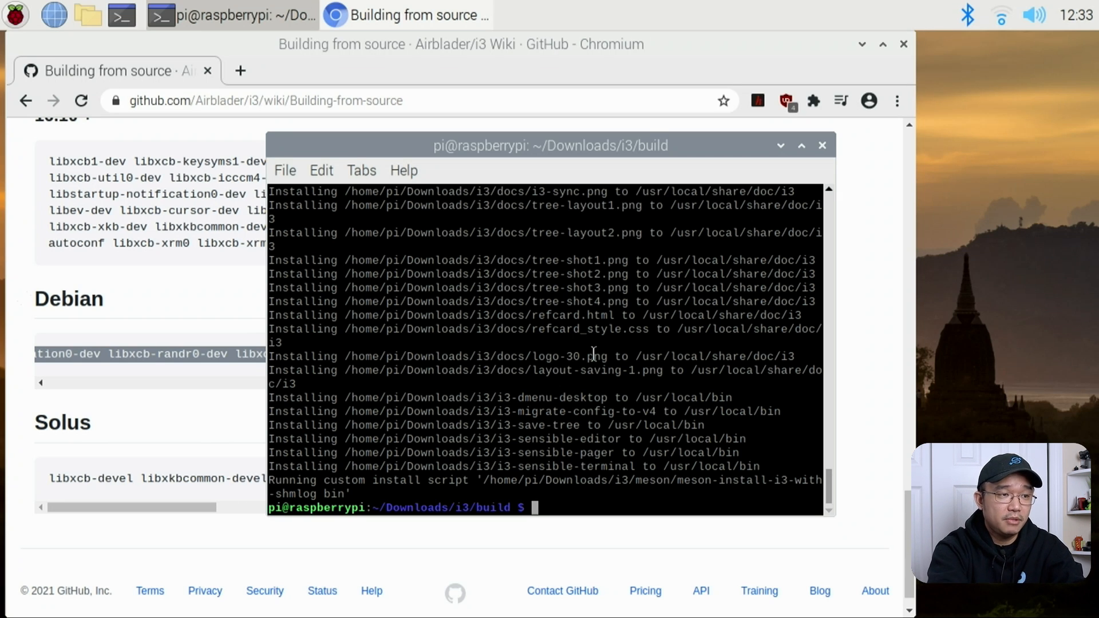
Navigate to /etc/xdg/lxsession/LXDE-pi, listing files along the way
text(cd /)
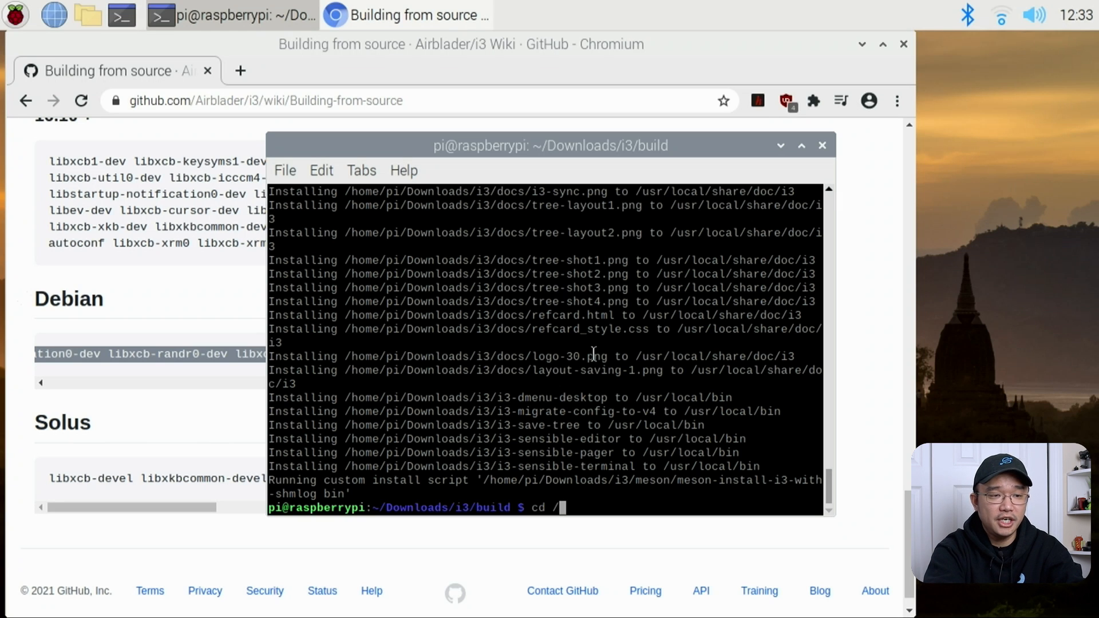
text(etc/xdg)
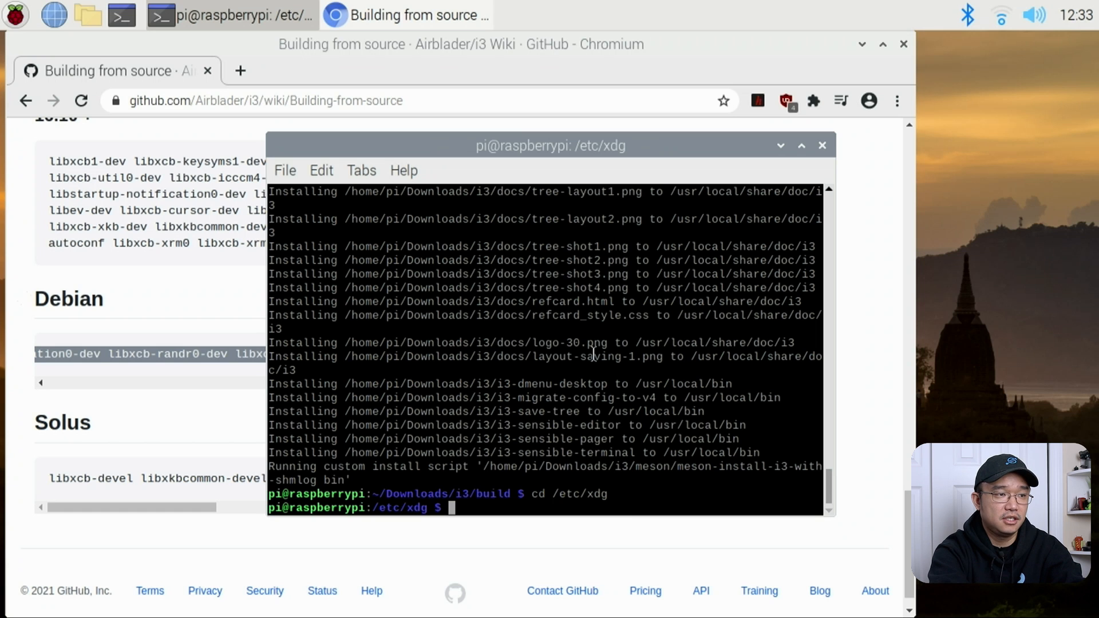
text(ls)
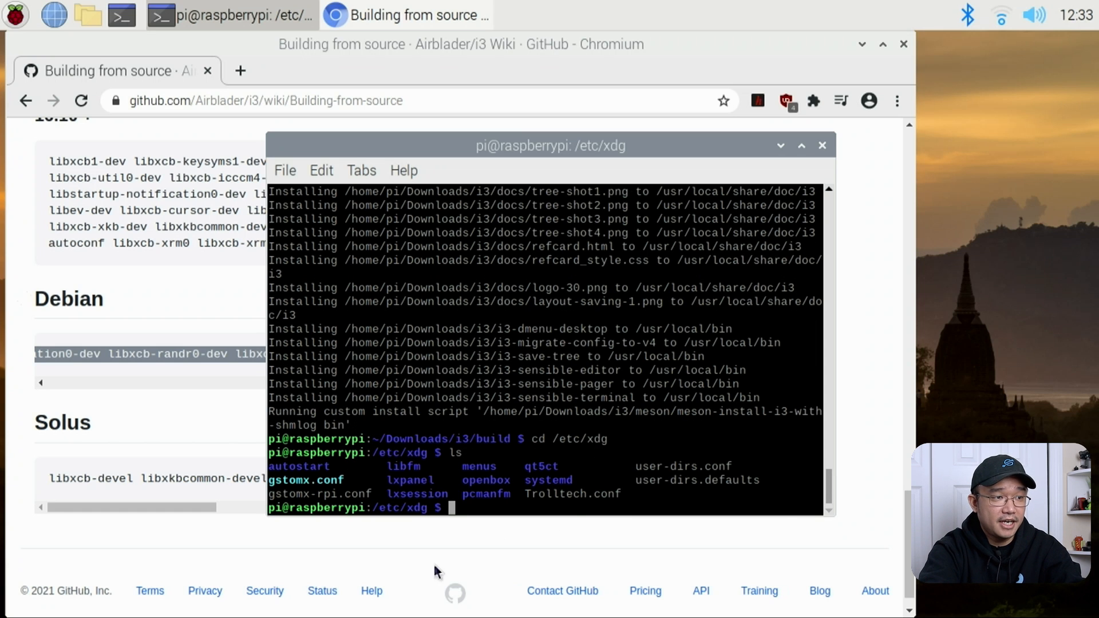
text(cd)
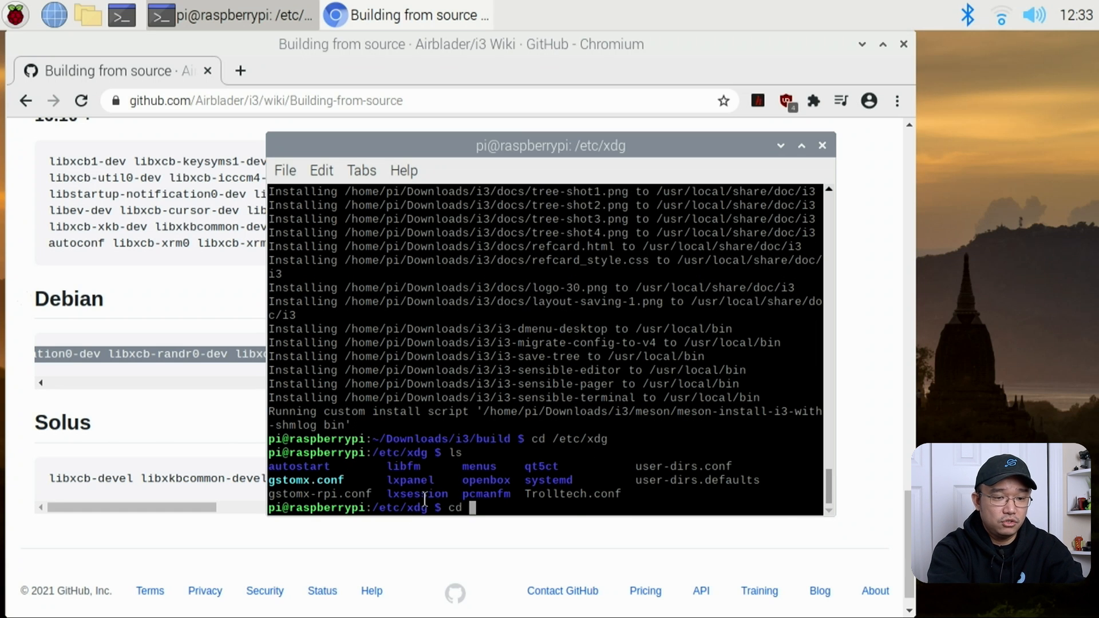
text(lxsession/)
text(ls)
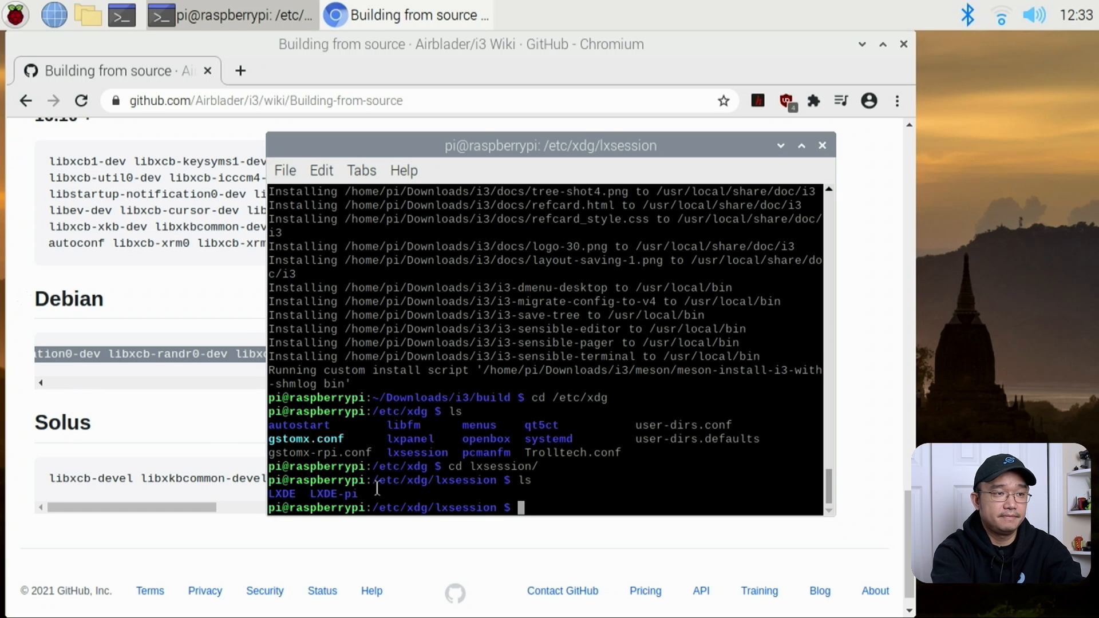
text(cd LXDE-pi/)
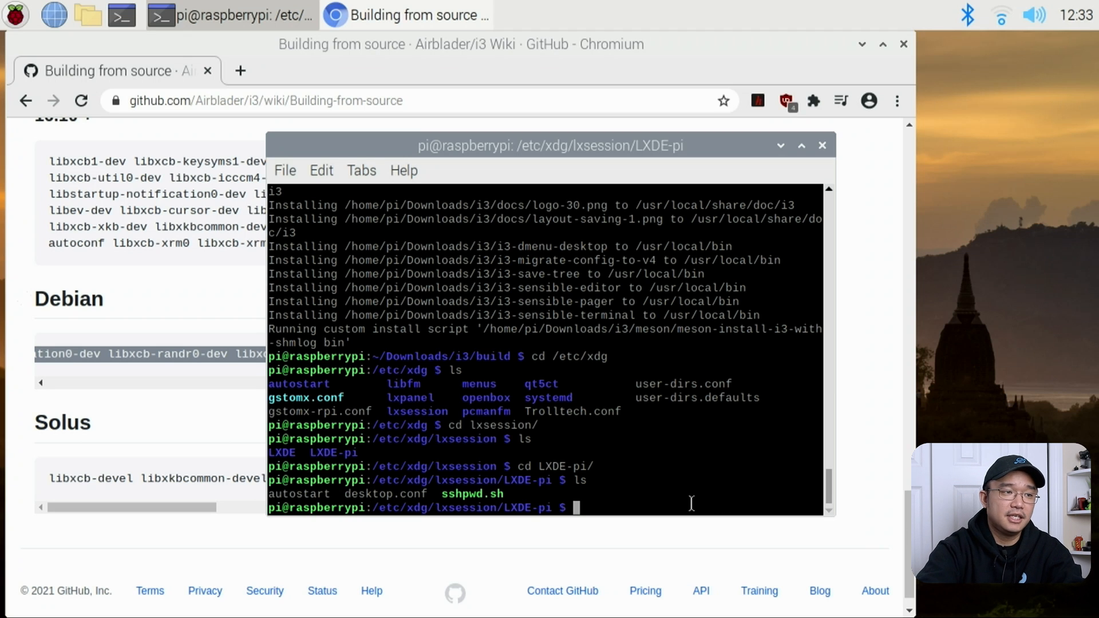
text(sudo)
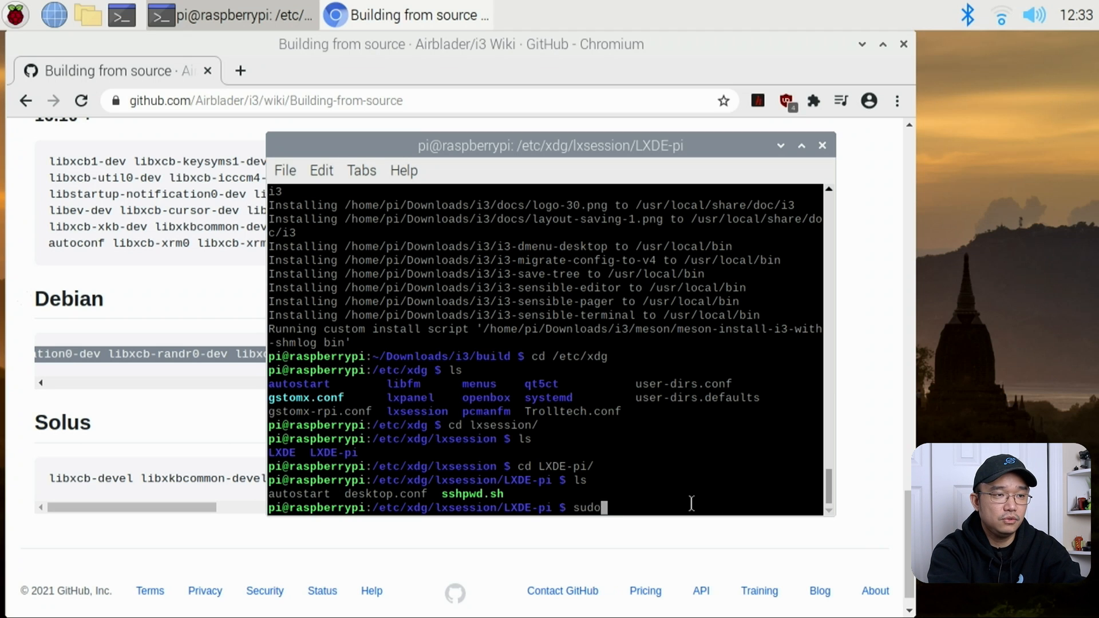
Edit the window_manager line in desktop.conf with sudo nano and save it
text(nano desktop.conf)
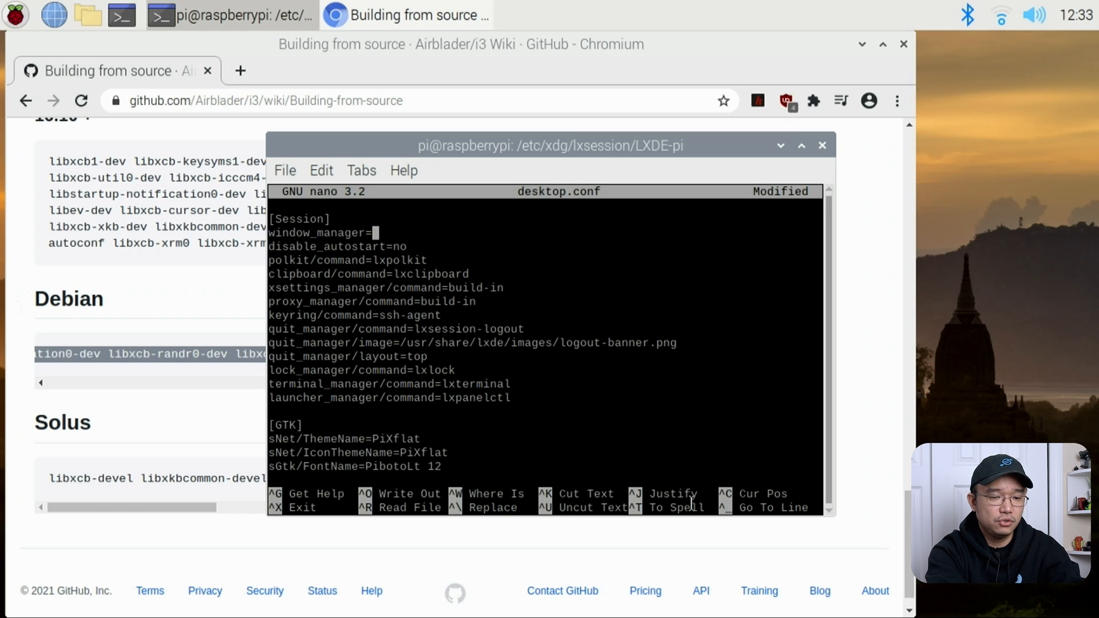
key(ctrl+x)
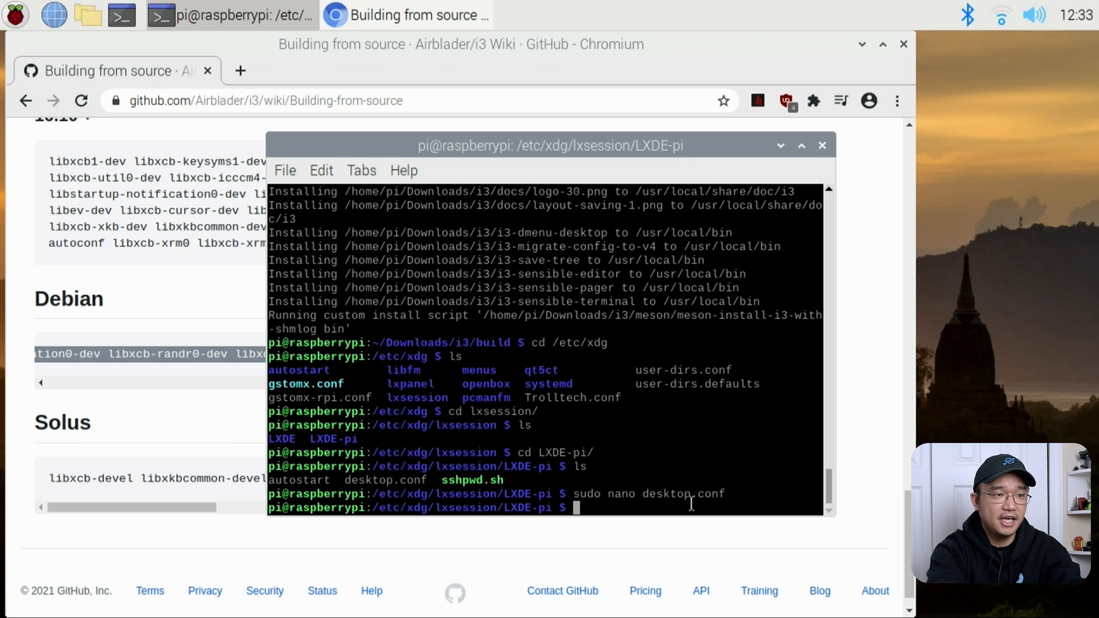
Comment out the lxpanel and pcmanfm lines in autostart, save, and enter sudo reboot
text(sudo nano)
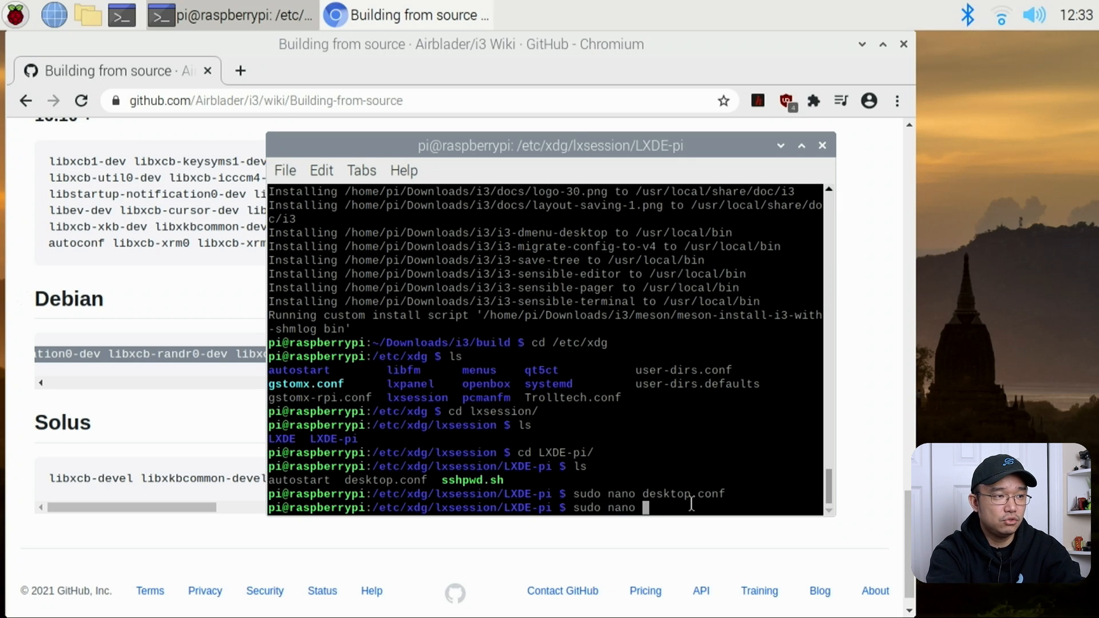
key(Return)
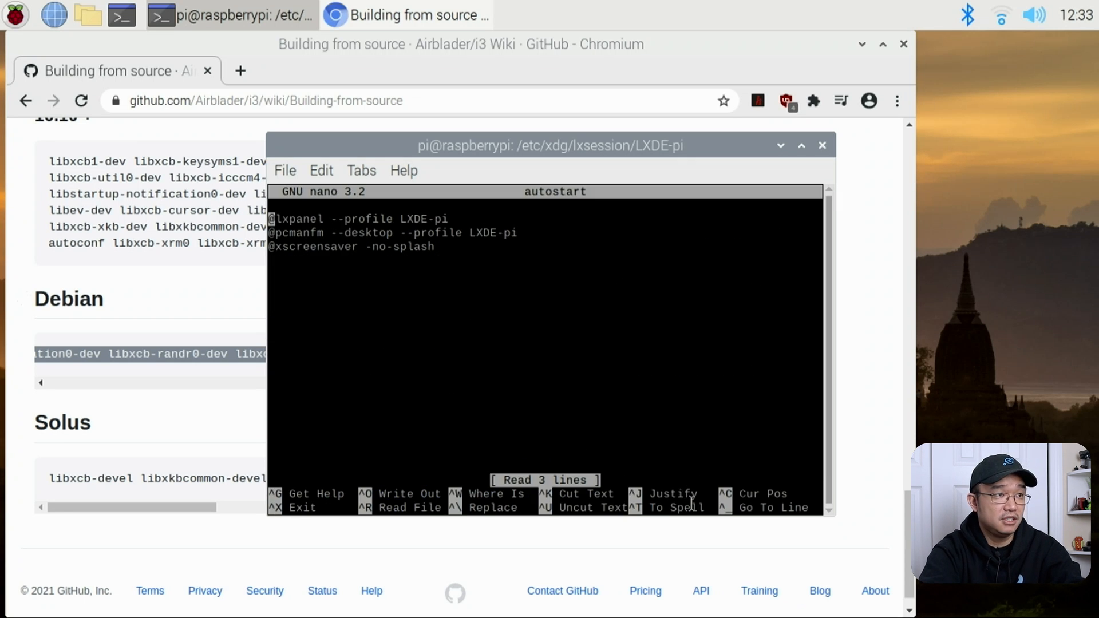
text(#)
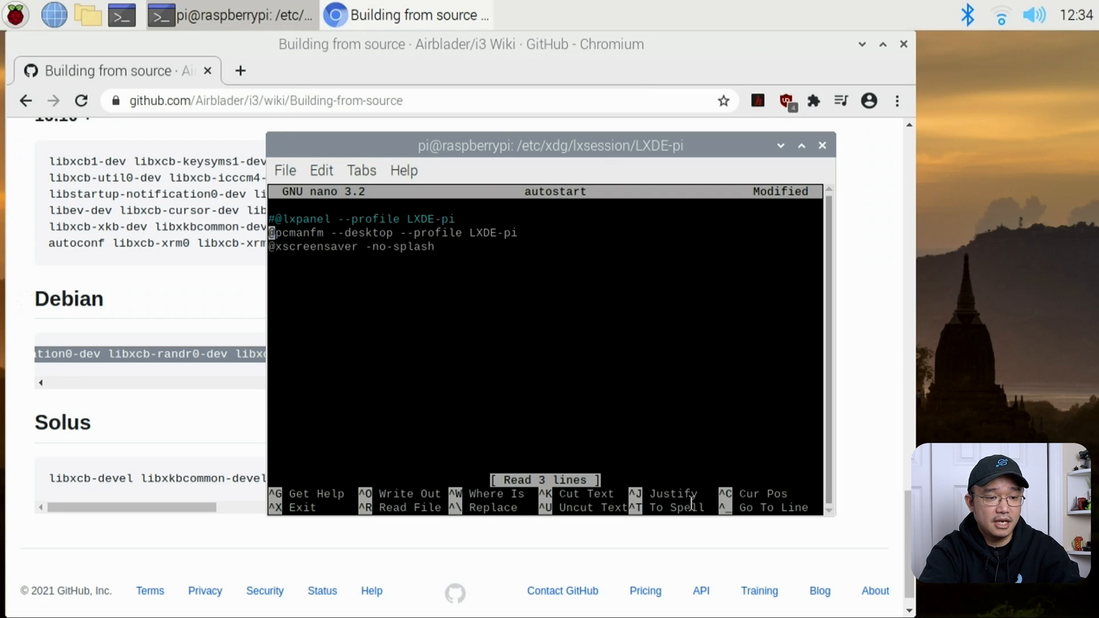
text(#)
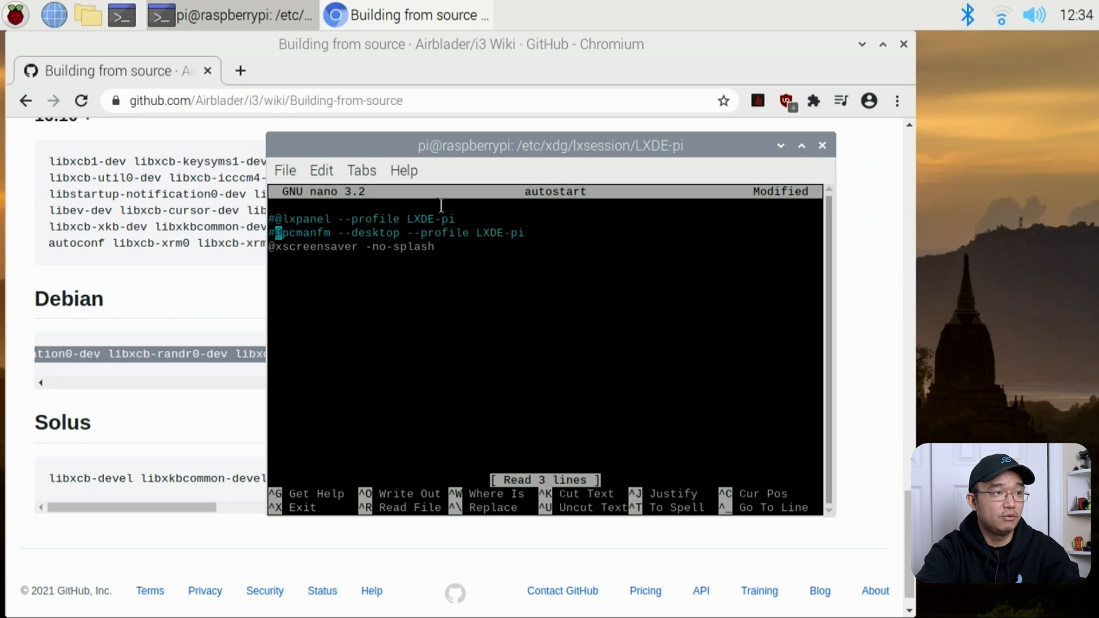
mouse_move(379, 236)
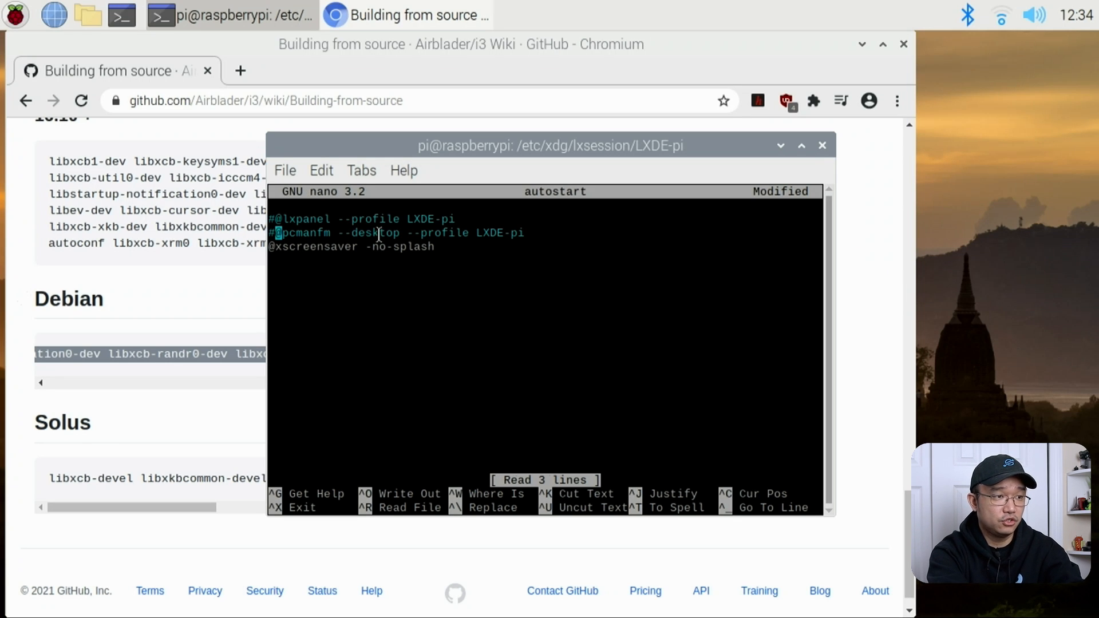
key(ctrl+x)
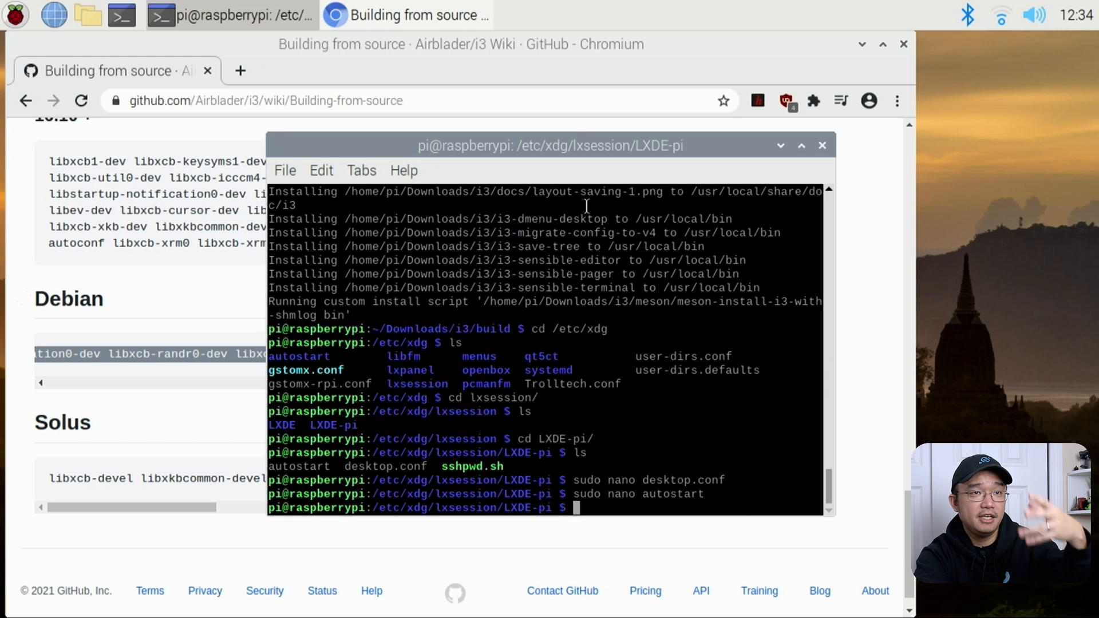
mouse_move(597, 312)
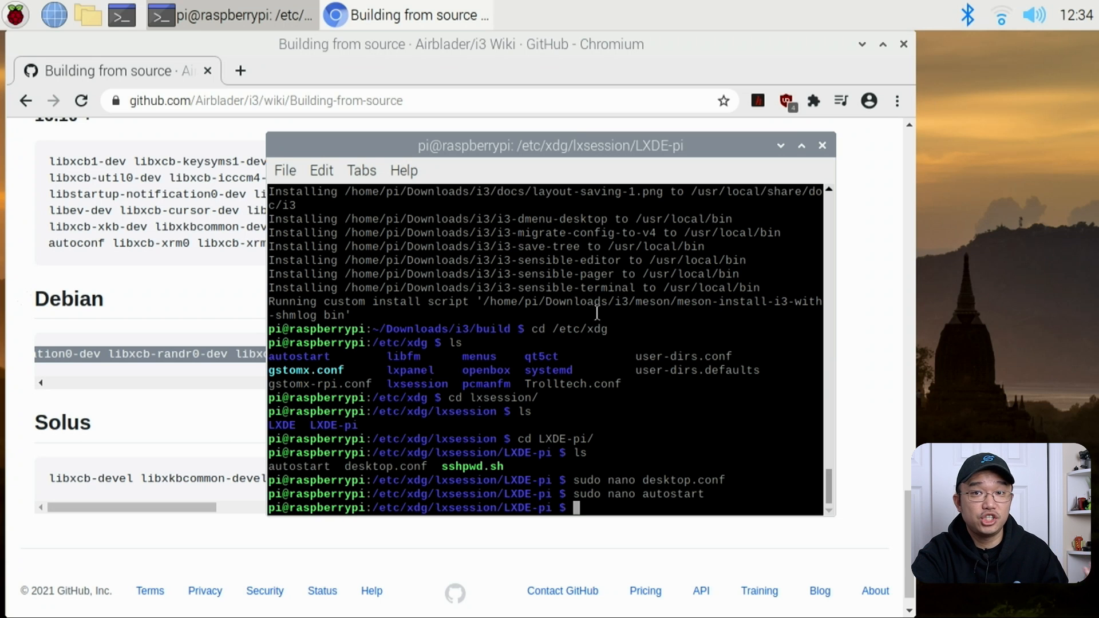
mouse_move(608, 350)
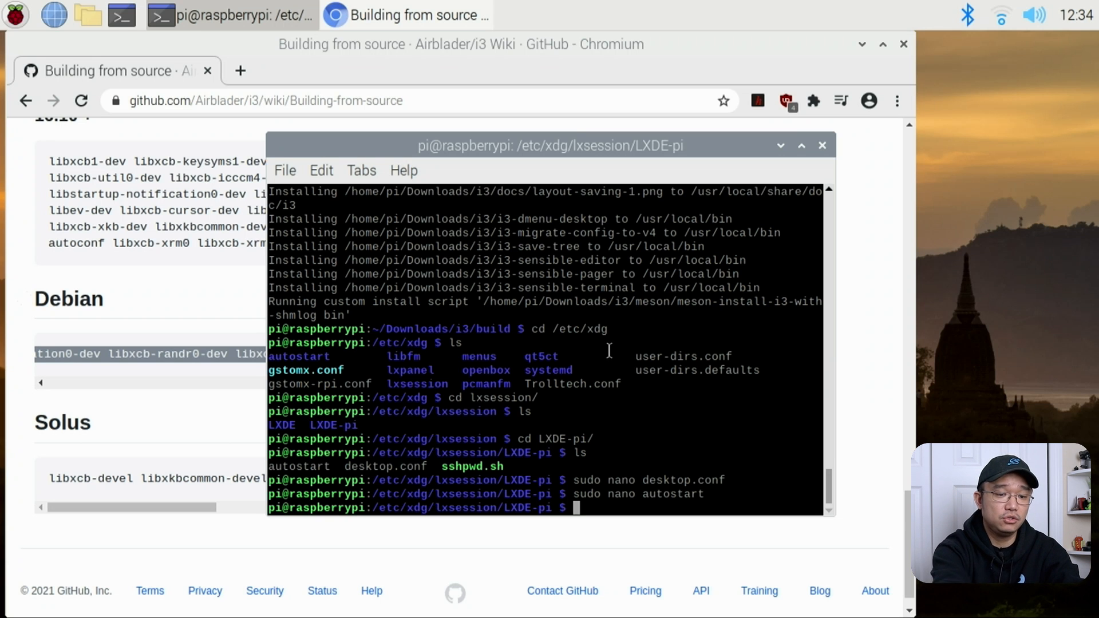
text(sudo reboot)
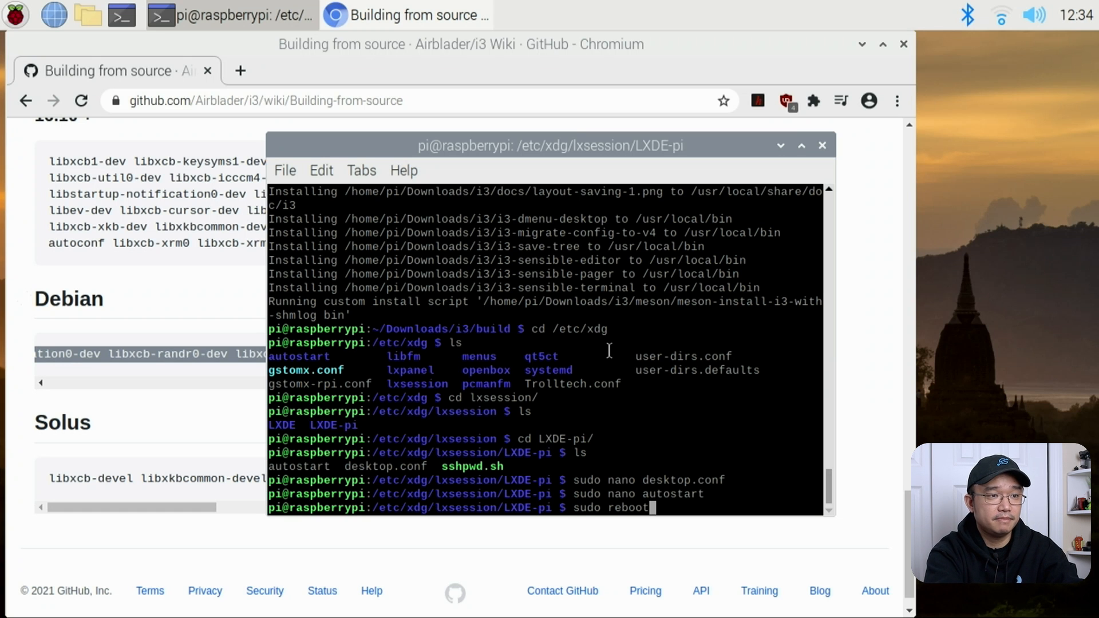
Reboot the Pi into i3-gaps and accept generating the default config file
key(Return)
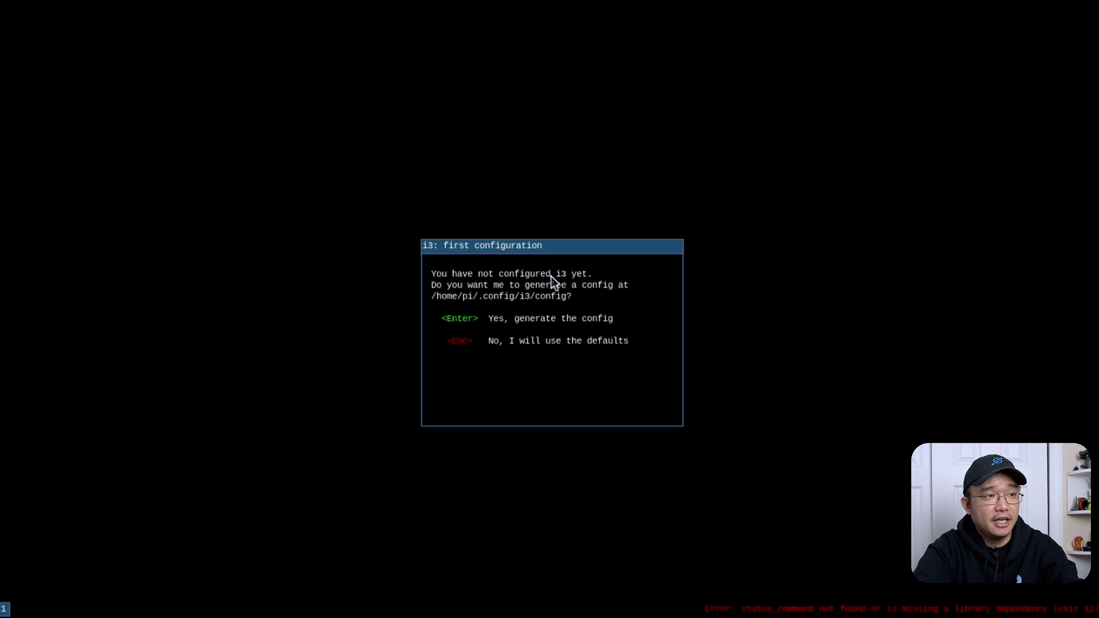
mouse_move(641, 411)
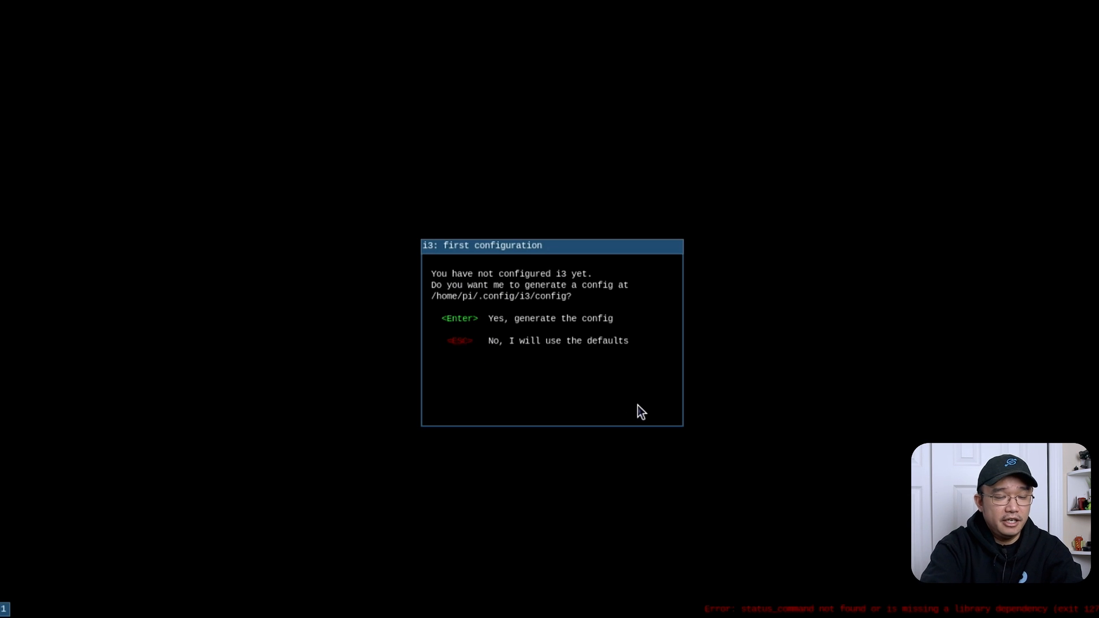
key(Return)
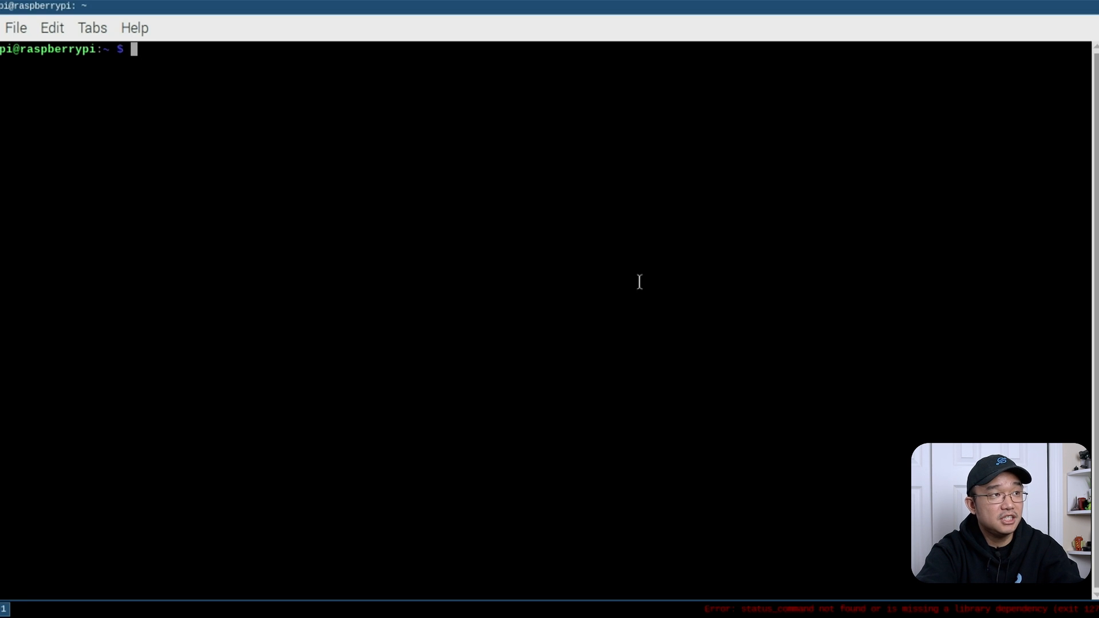
mouse_move(528, 247)
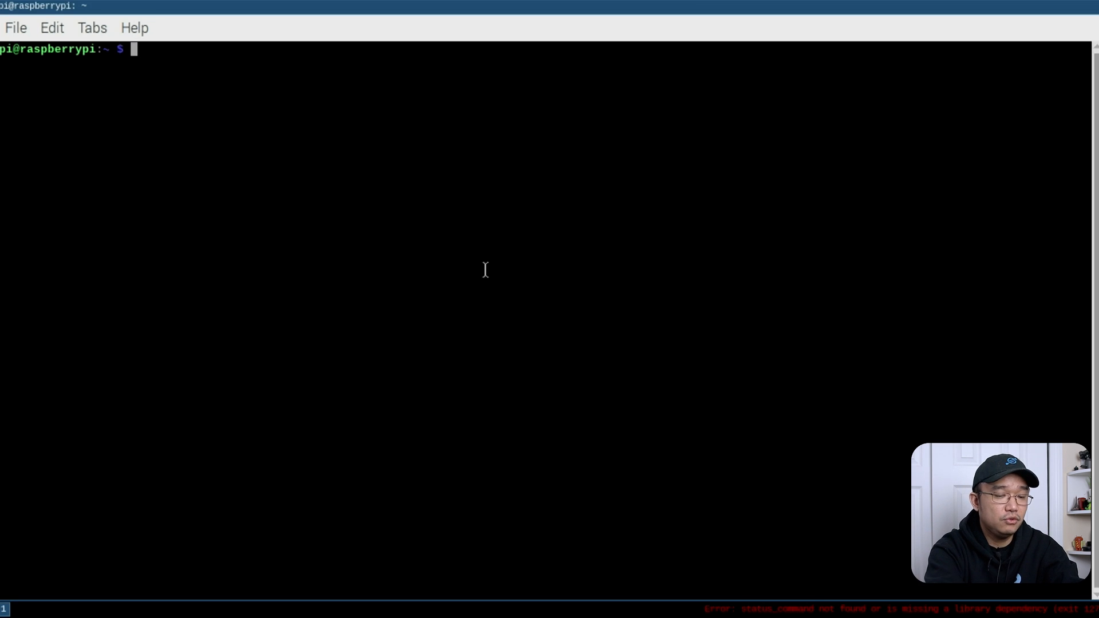
Install the i3status package with sudo apt install, confirming with y
text(sudo apt install i3status)
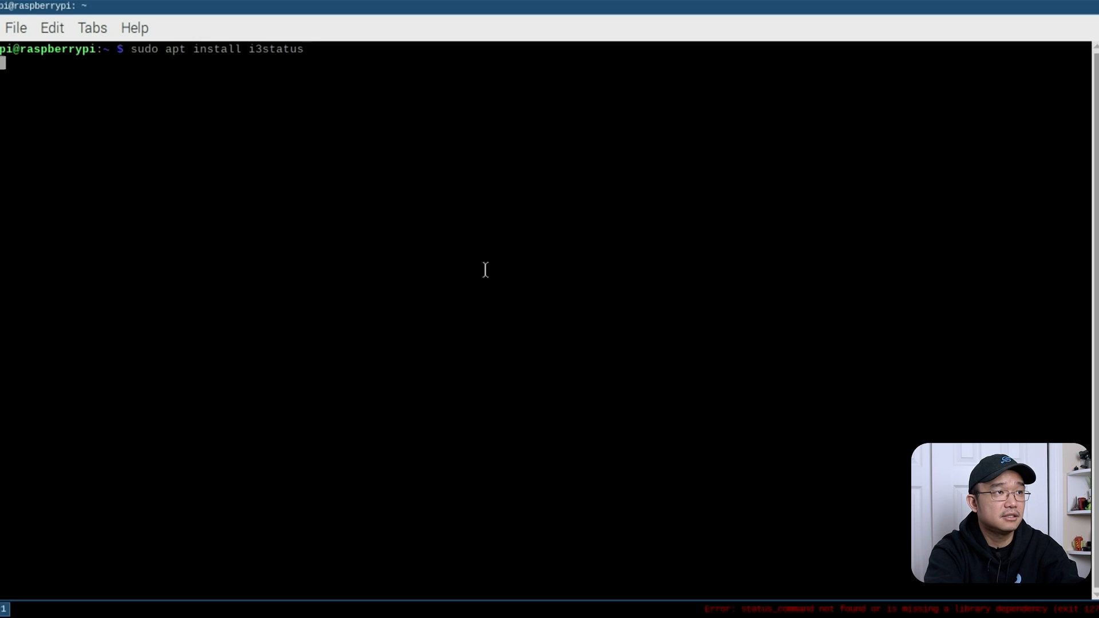
key(Return)
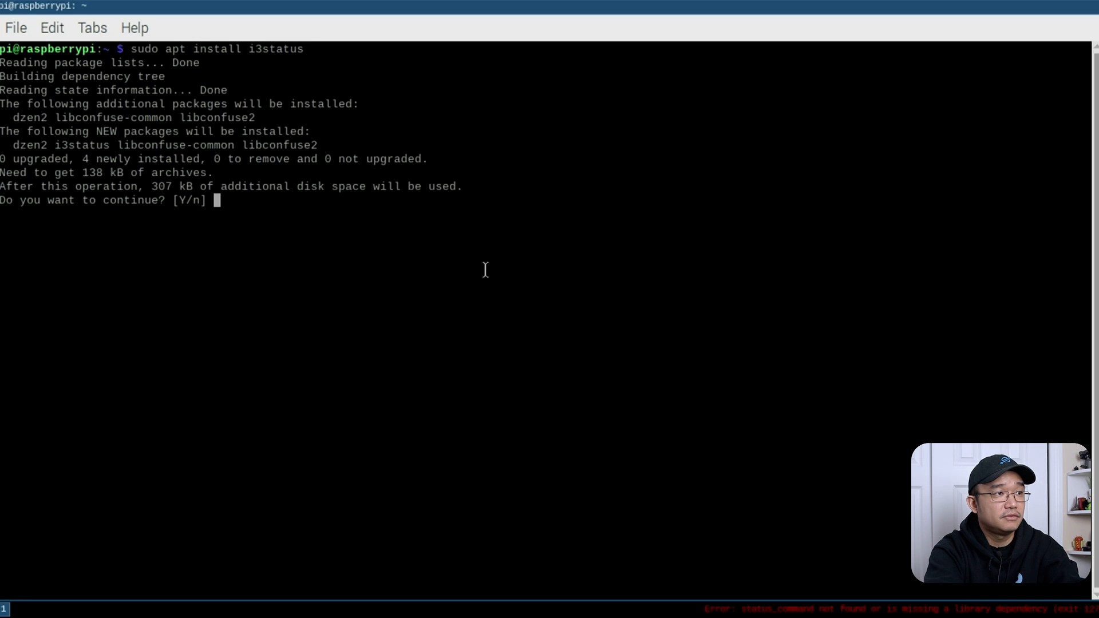
text(y)
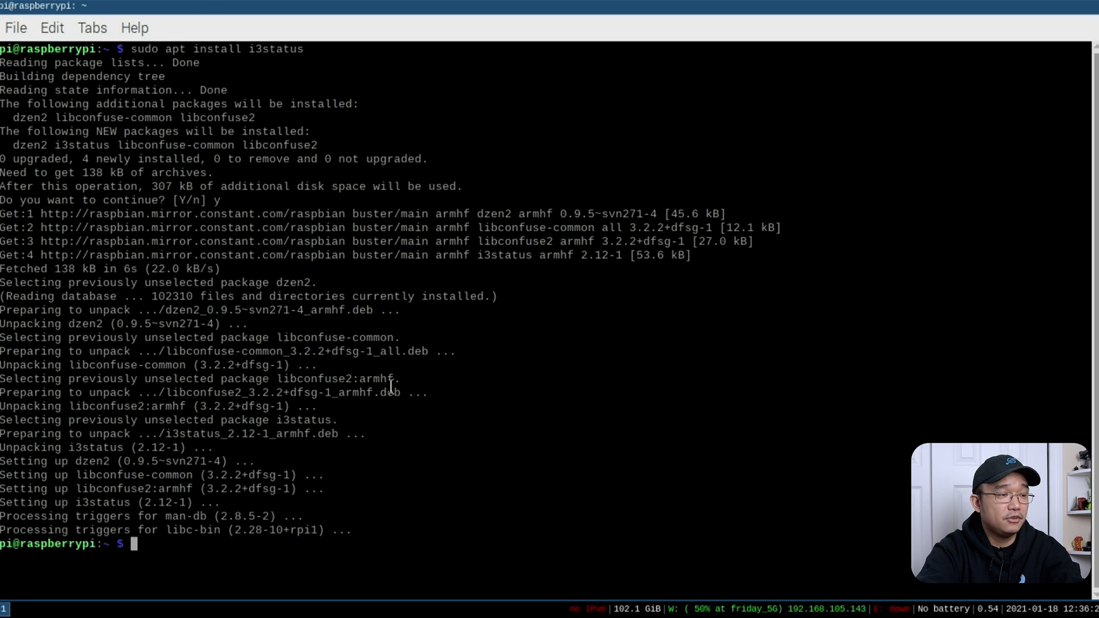
Go into ~/.config/i3, list its files and load the i3 config in nano
text(fi)
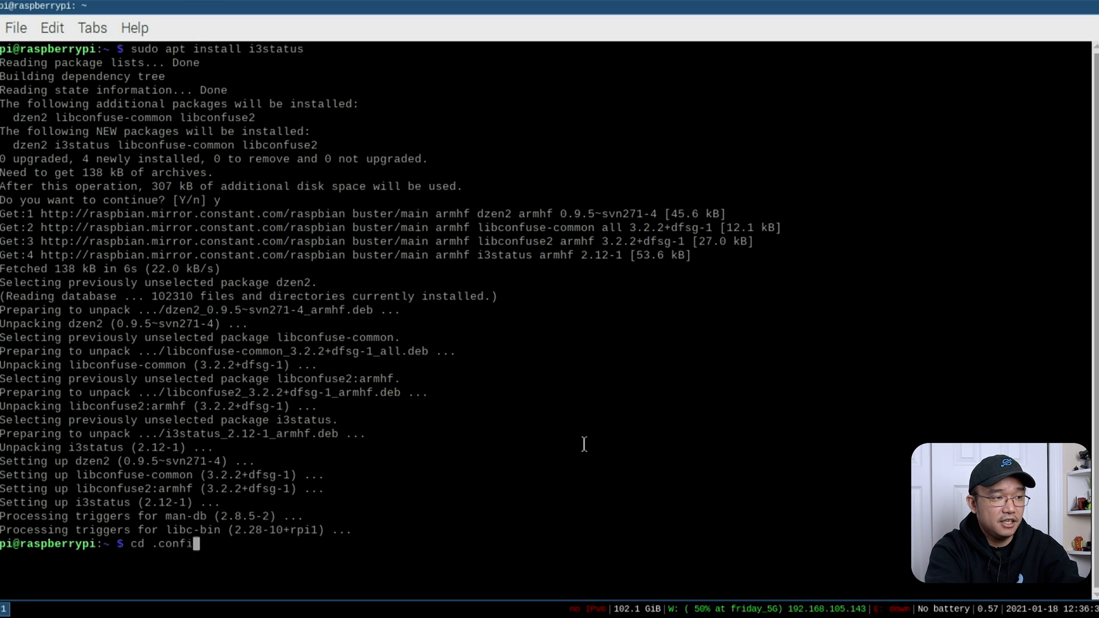
text(/i3)
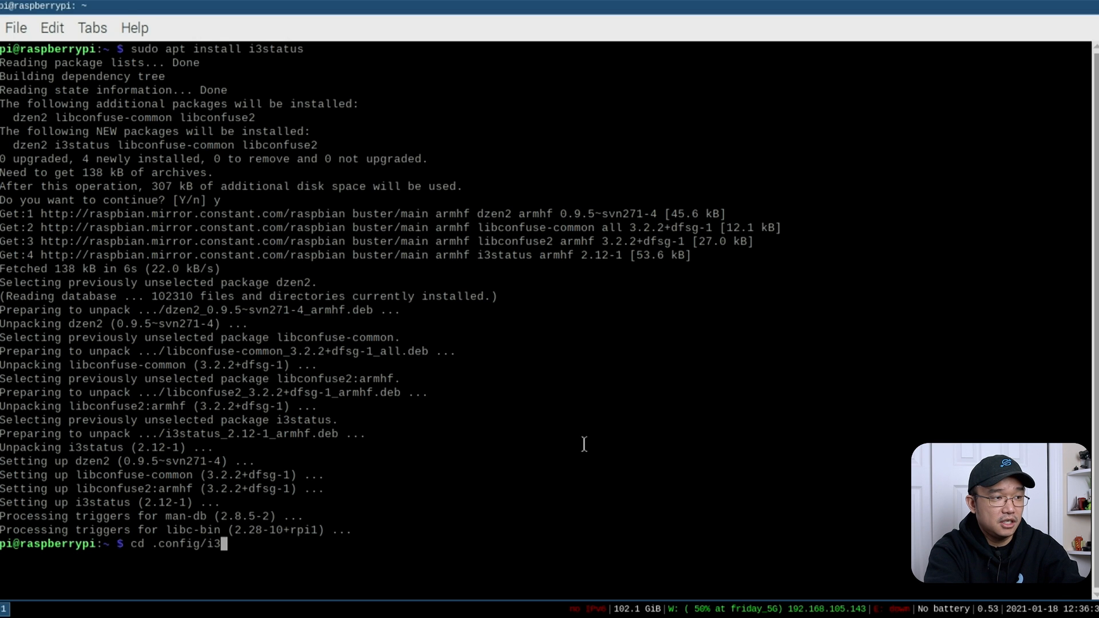
text(ls)
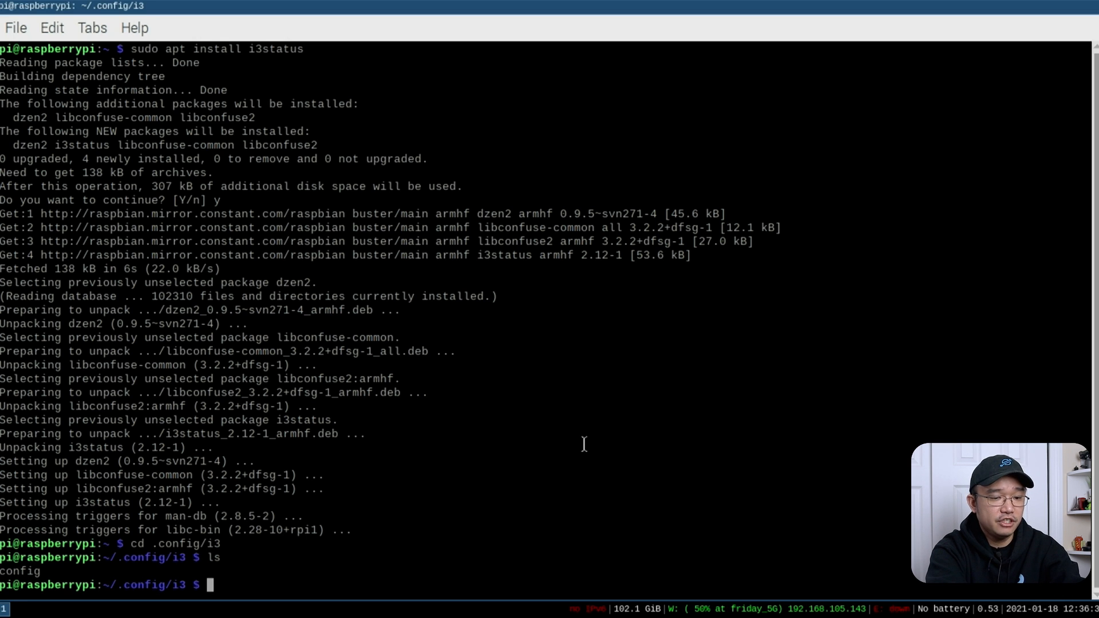
text(nano)
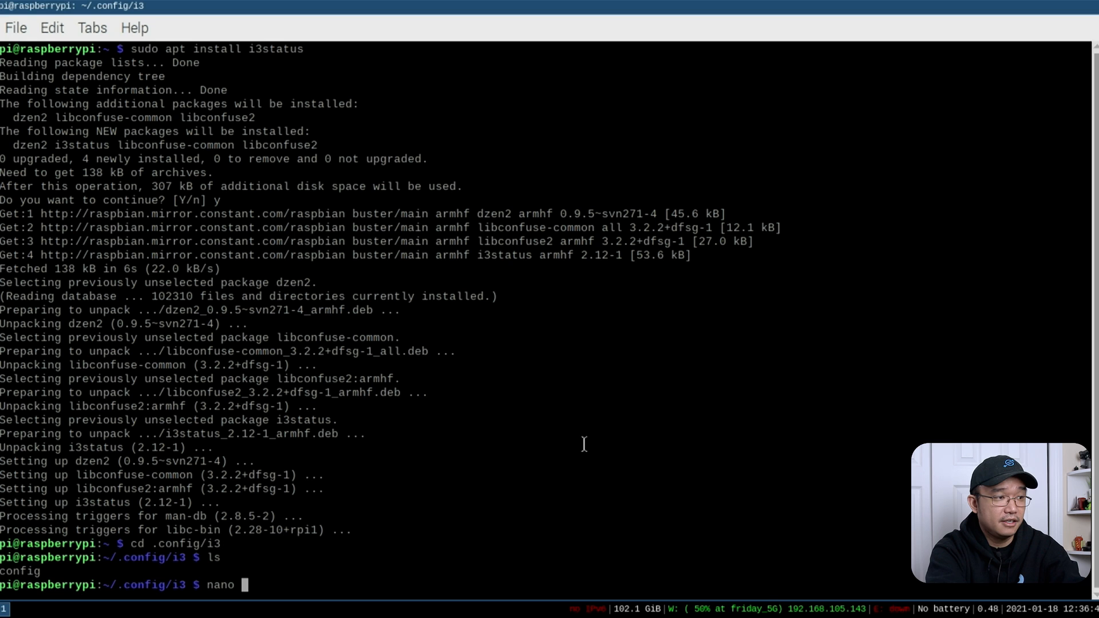
text(config)
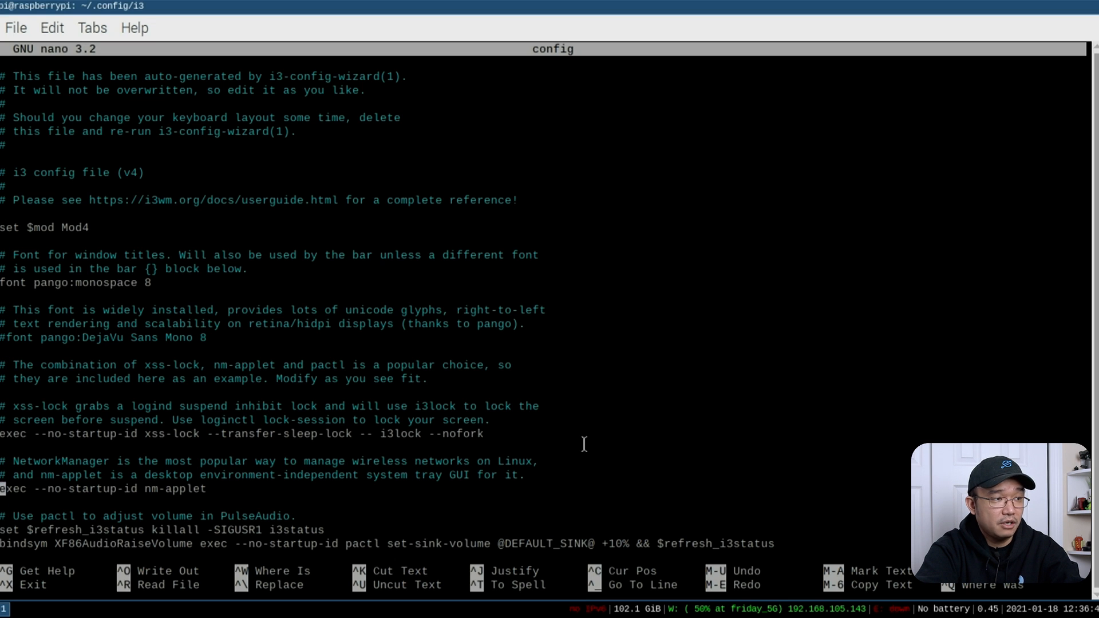
Scroll down to the bar block that runs i3status, then exit nano
scroll(down, 3)
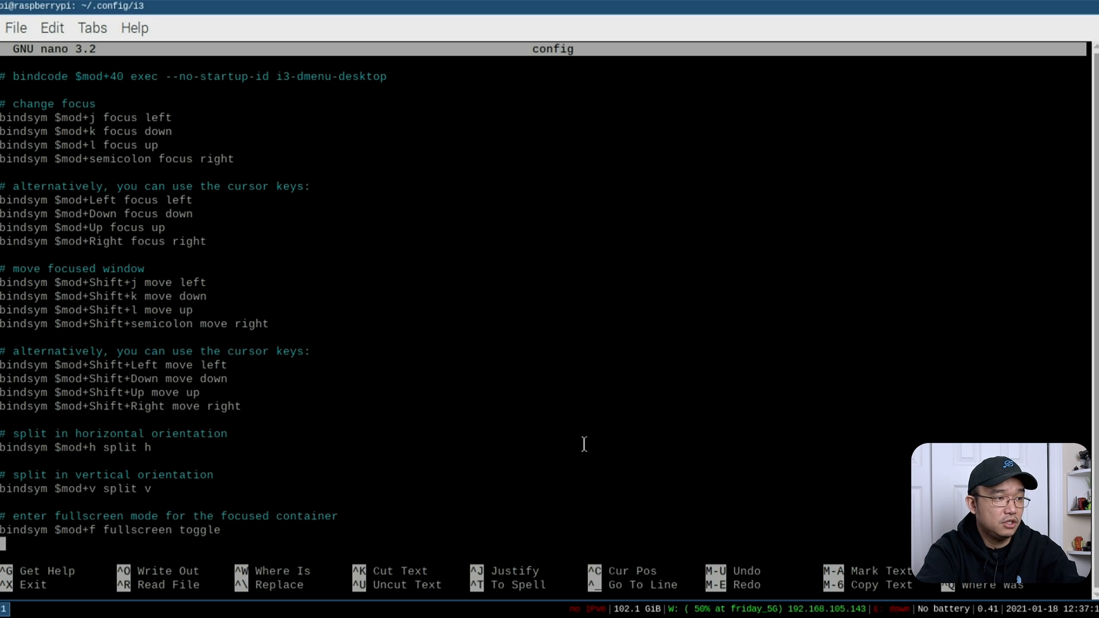
scroll(down, 3)
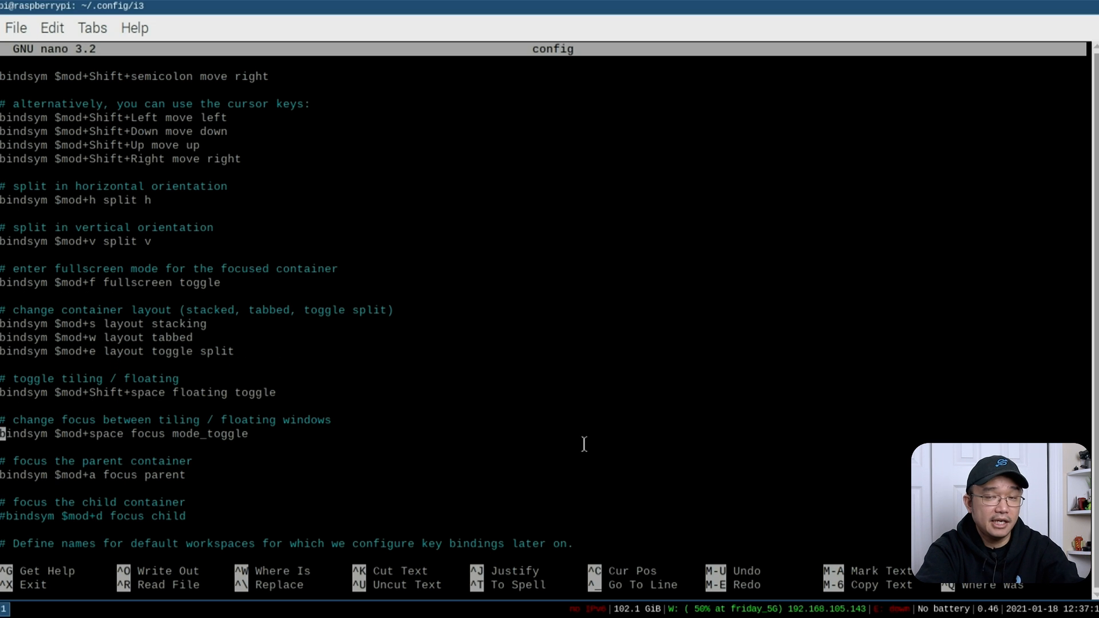
scroll(down, 3)
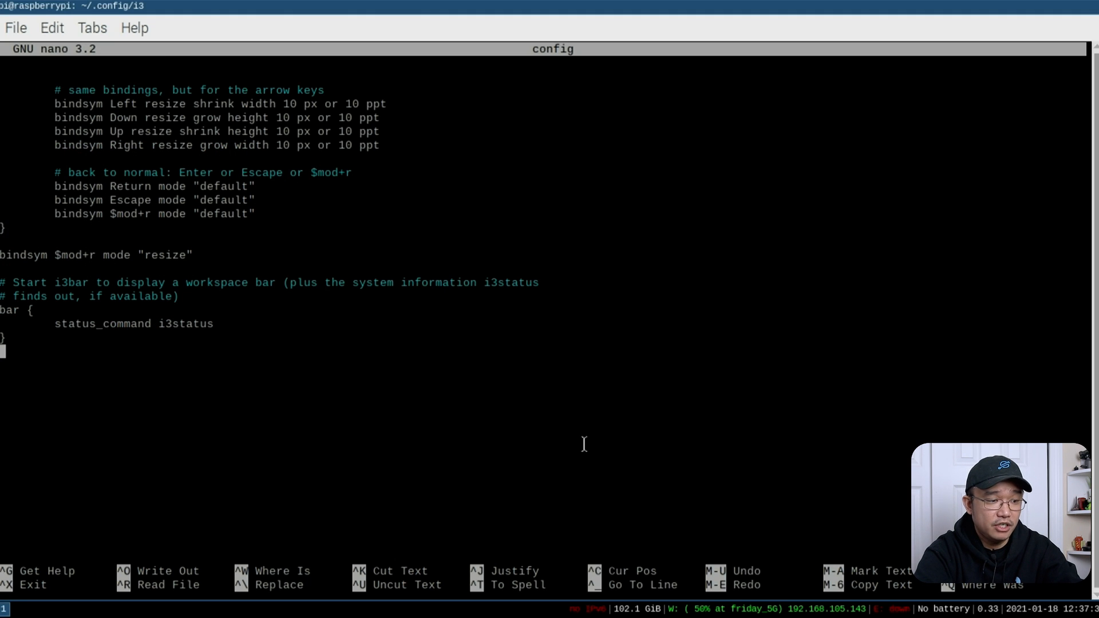
text(x)
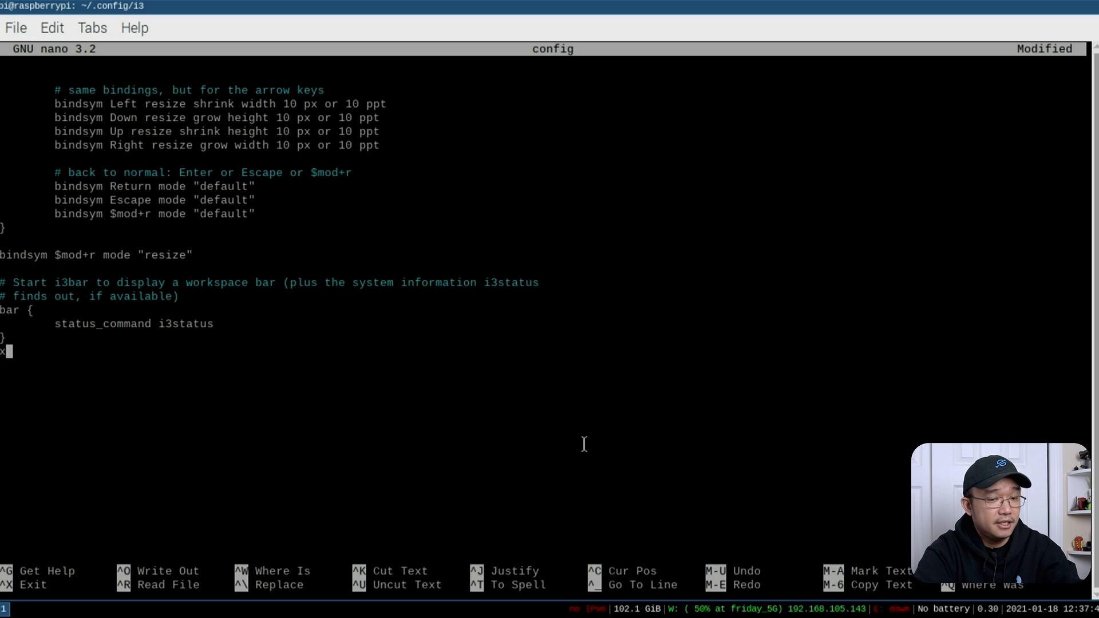
key(ctrl+x)
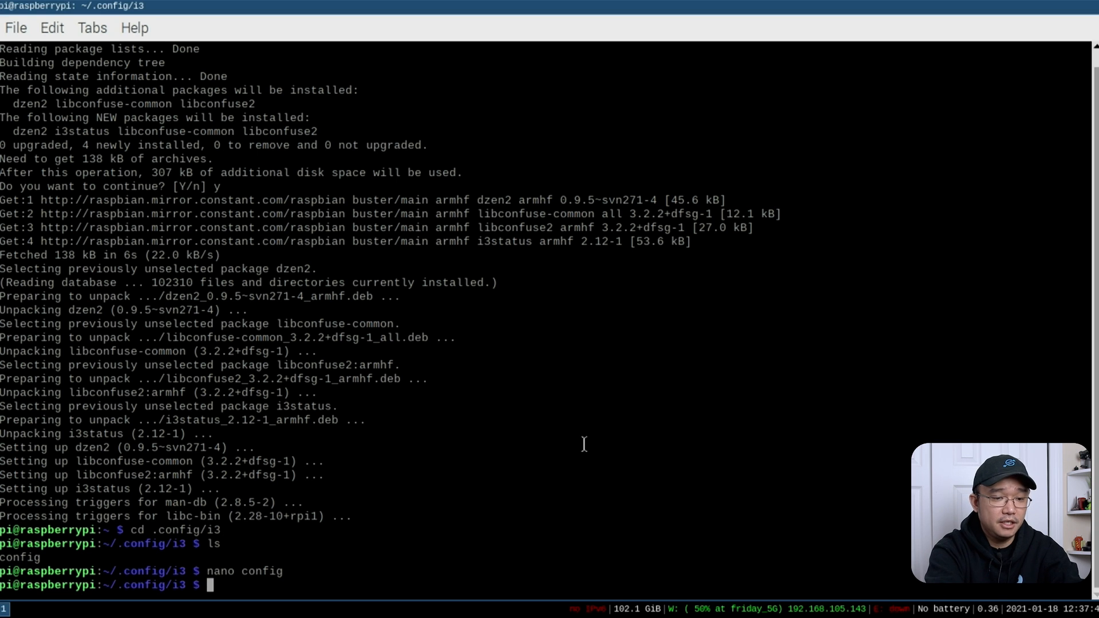
Install rofi with sudo apt install, then reopen the i3 config in nano
text(sudo apt install)
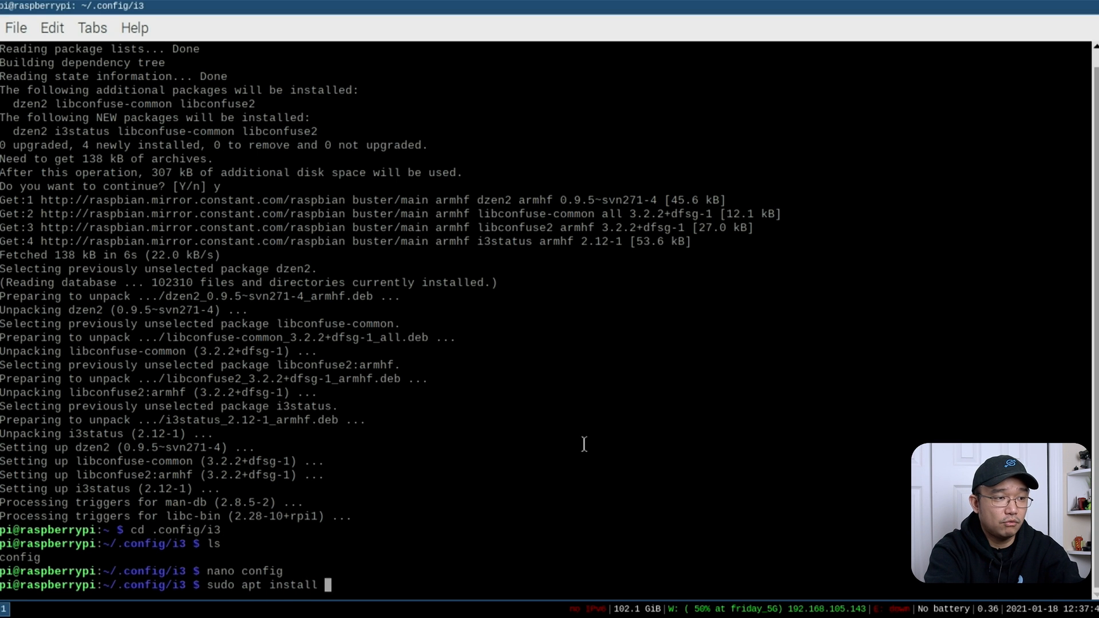
text(rofi)
text(y)
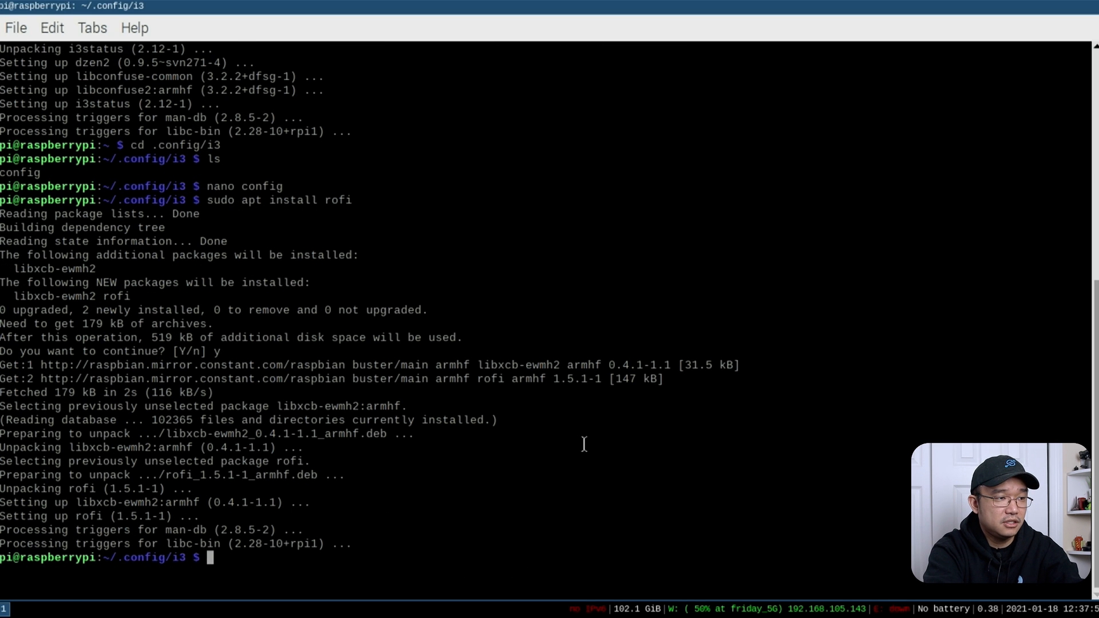
text(nano config)
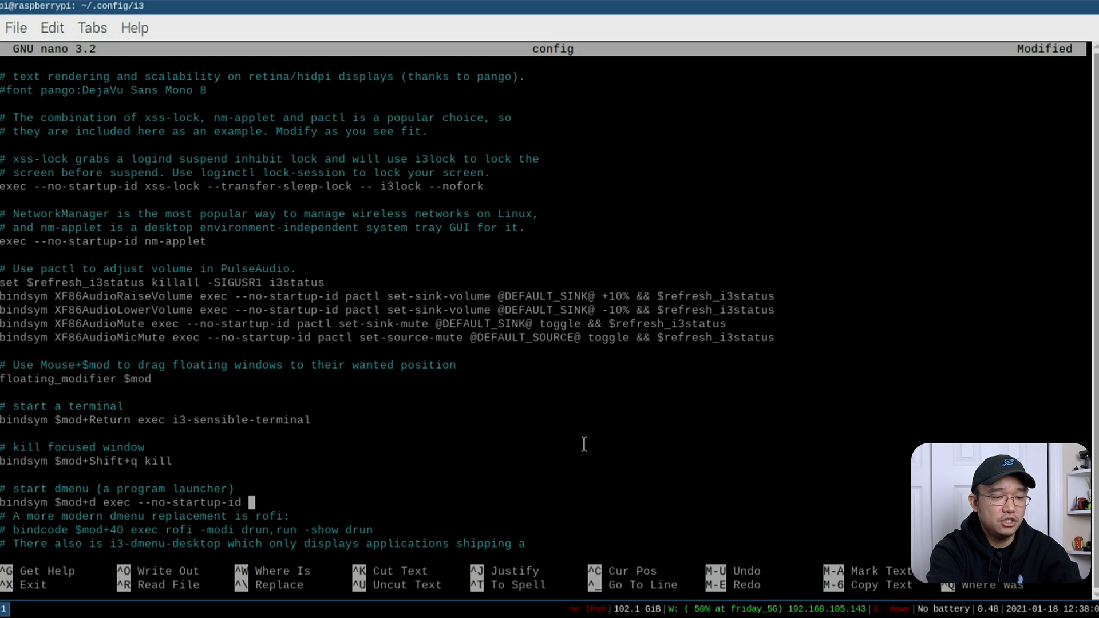
Rewrite the $mod+d binding to exec rofi -show drun -width 400 -lines 5
text(rofi -)
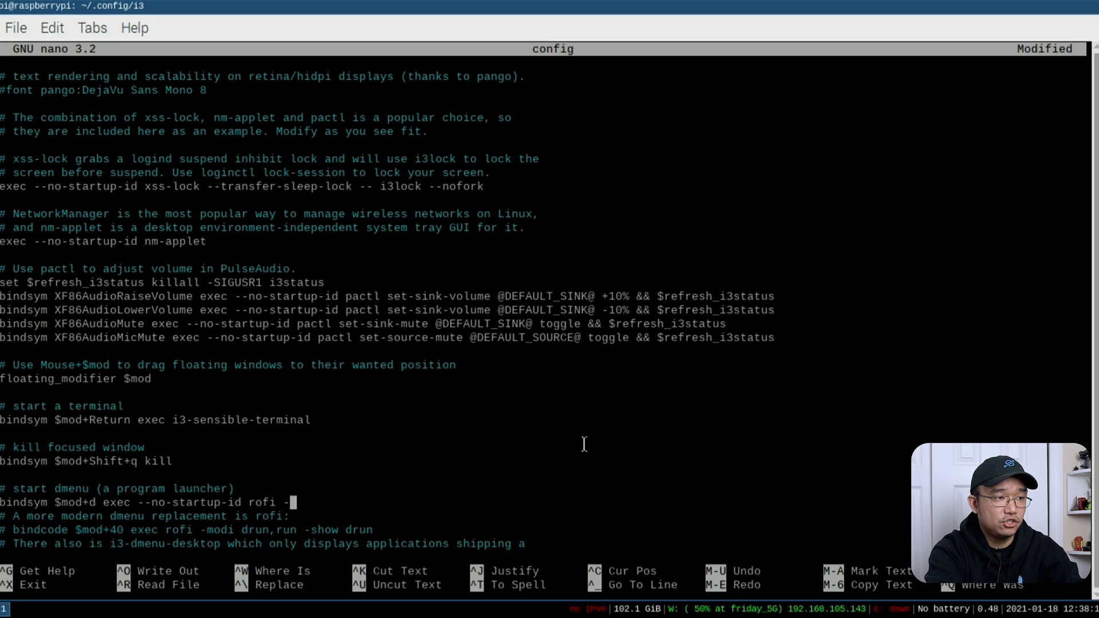
text(show)
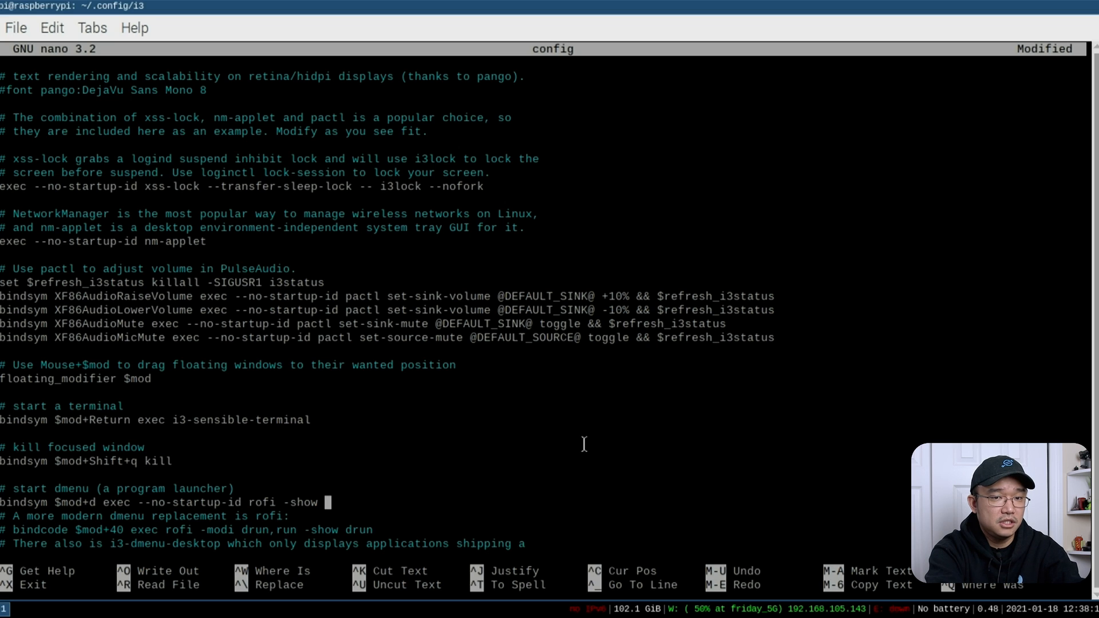
text(drun -)
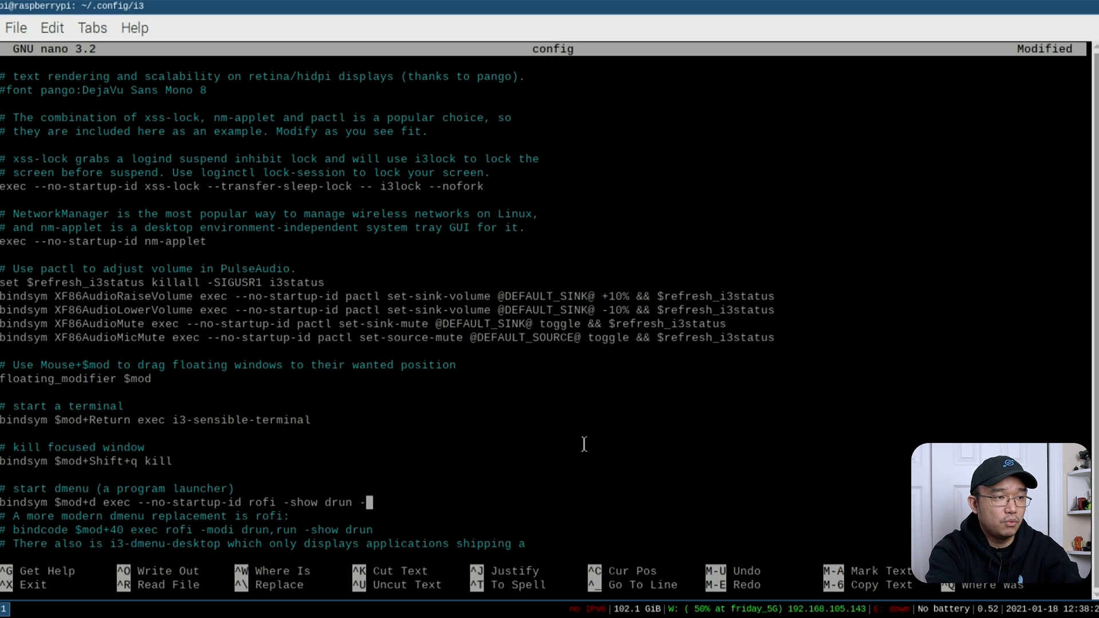
text(width 400)
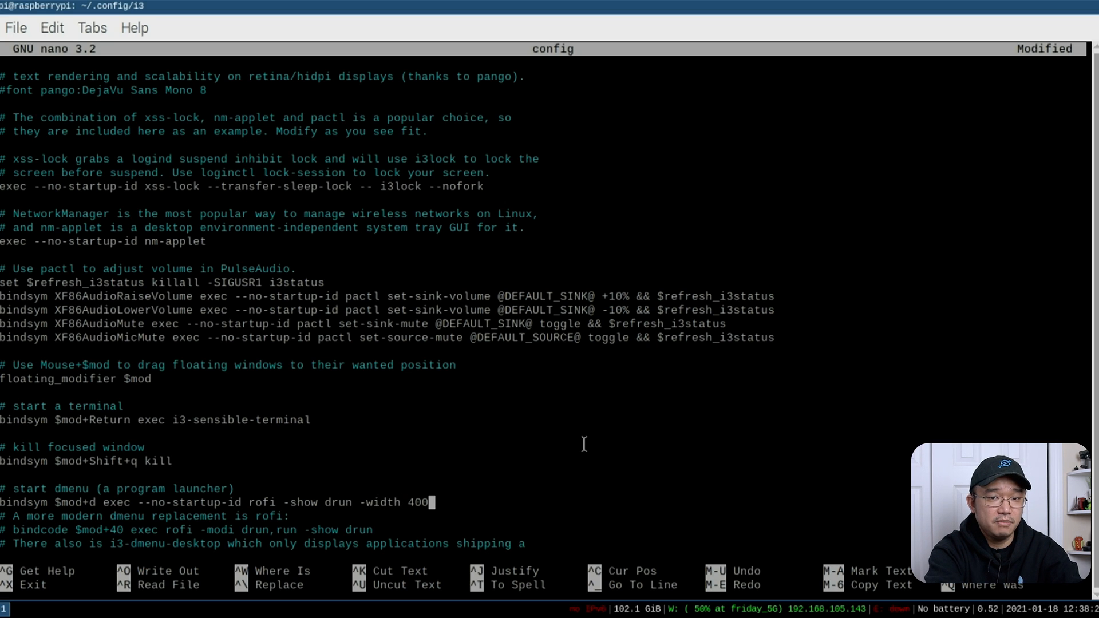
text(-lines)
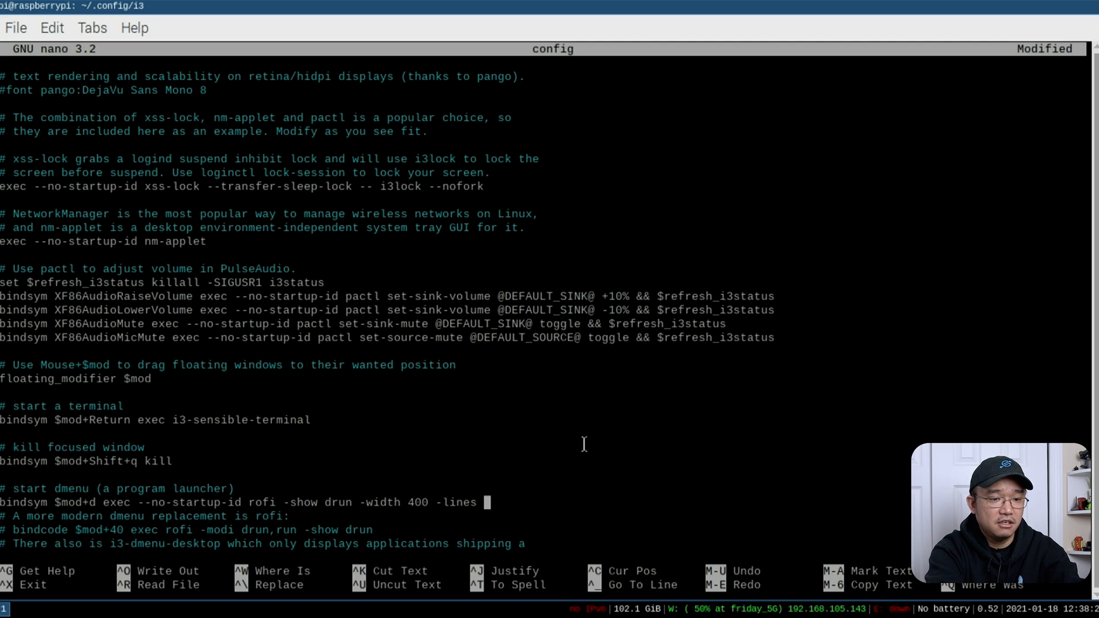
text(5)
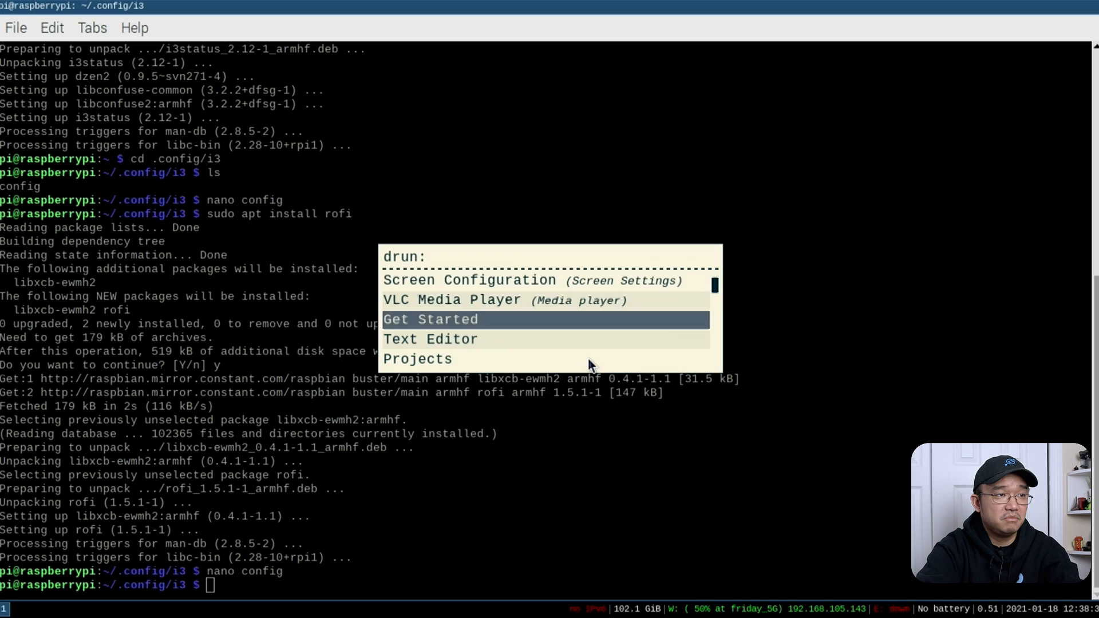
Filter rofi's drun application list by 'rasp' to show Raspberry Pi entries
text(rasp)
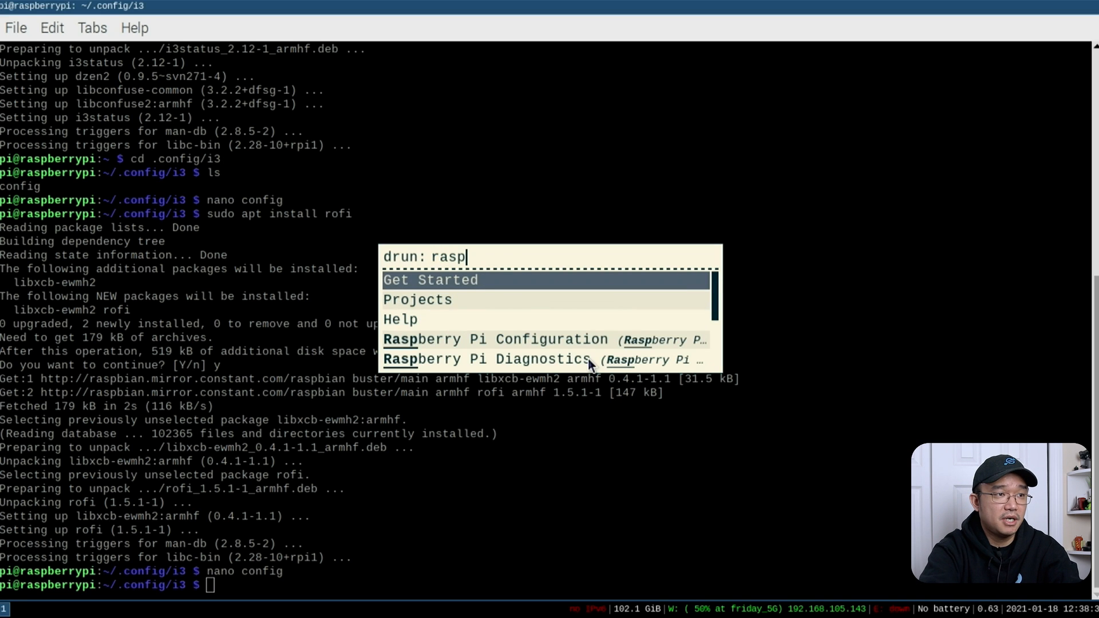